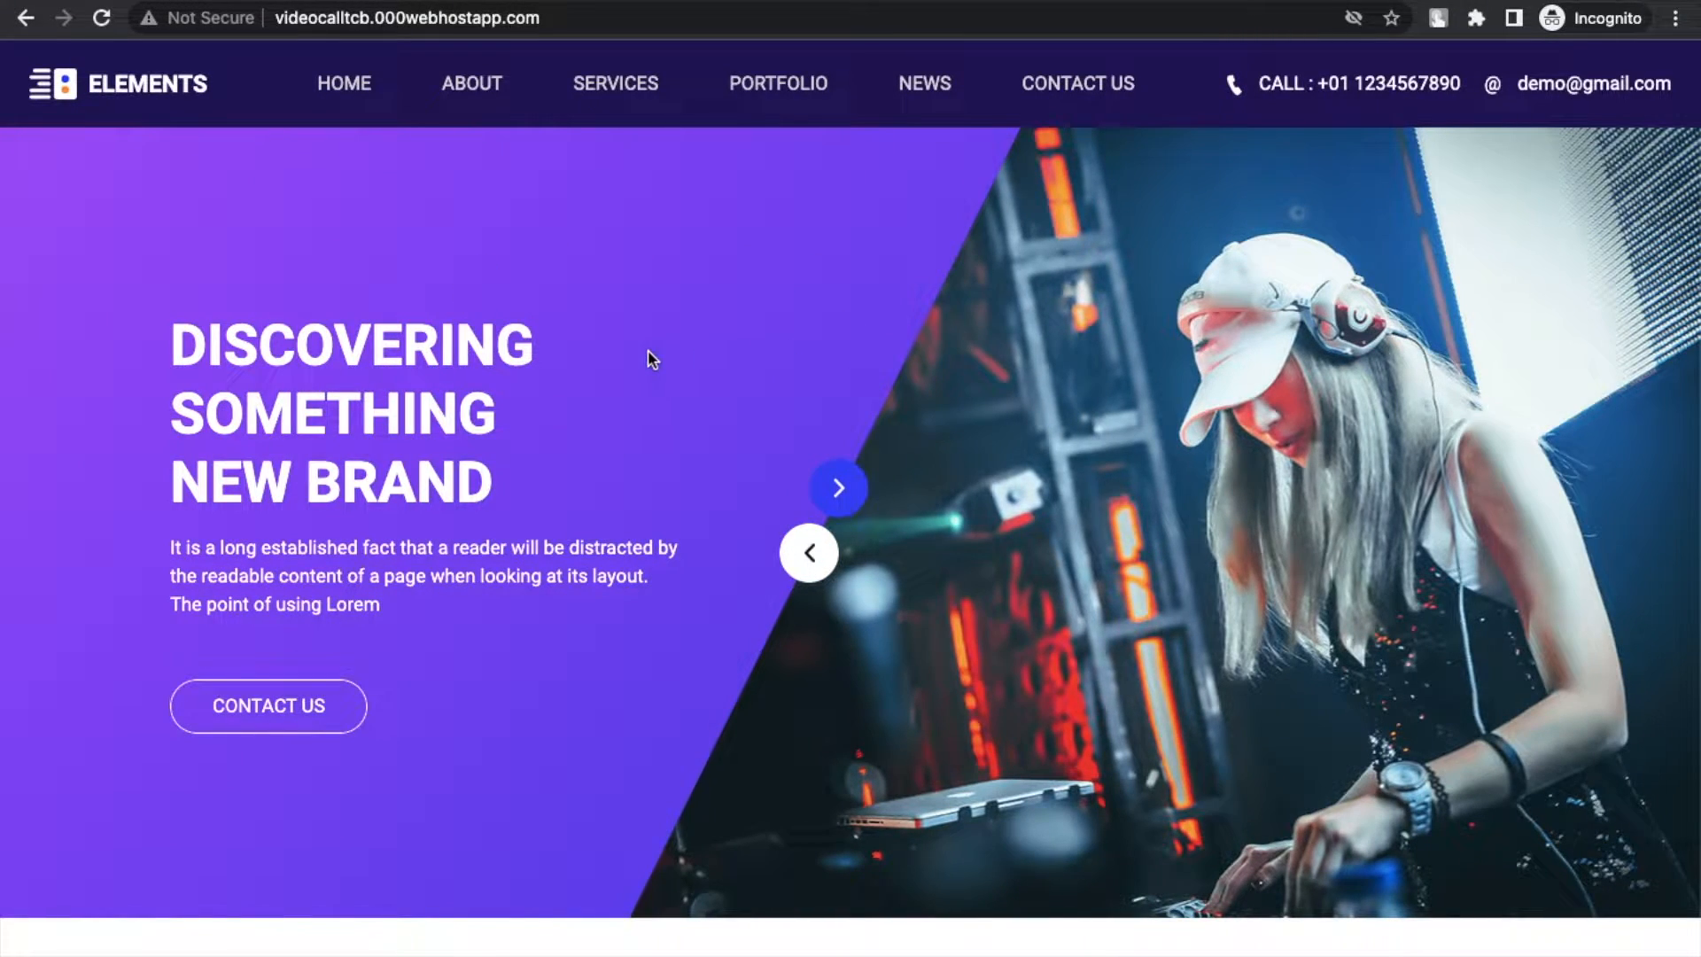
Scroll the live site, then submit a Google search for saveweb2zip
scroll(down, 3)
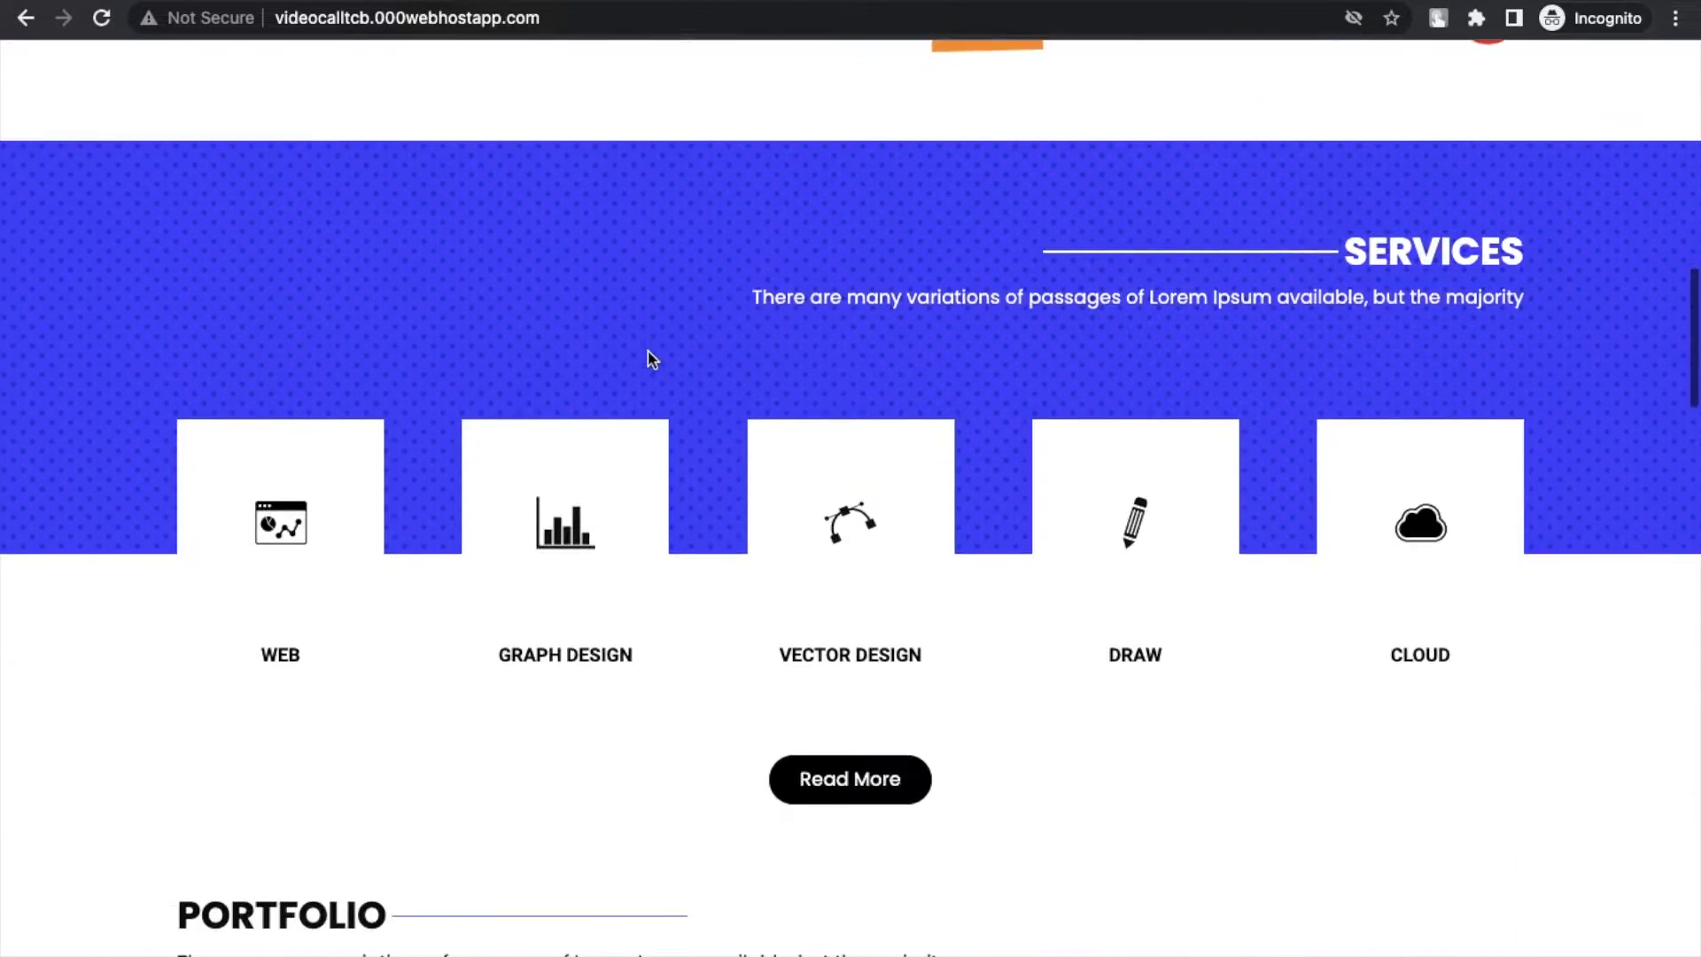
scroll(down, 3)
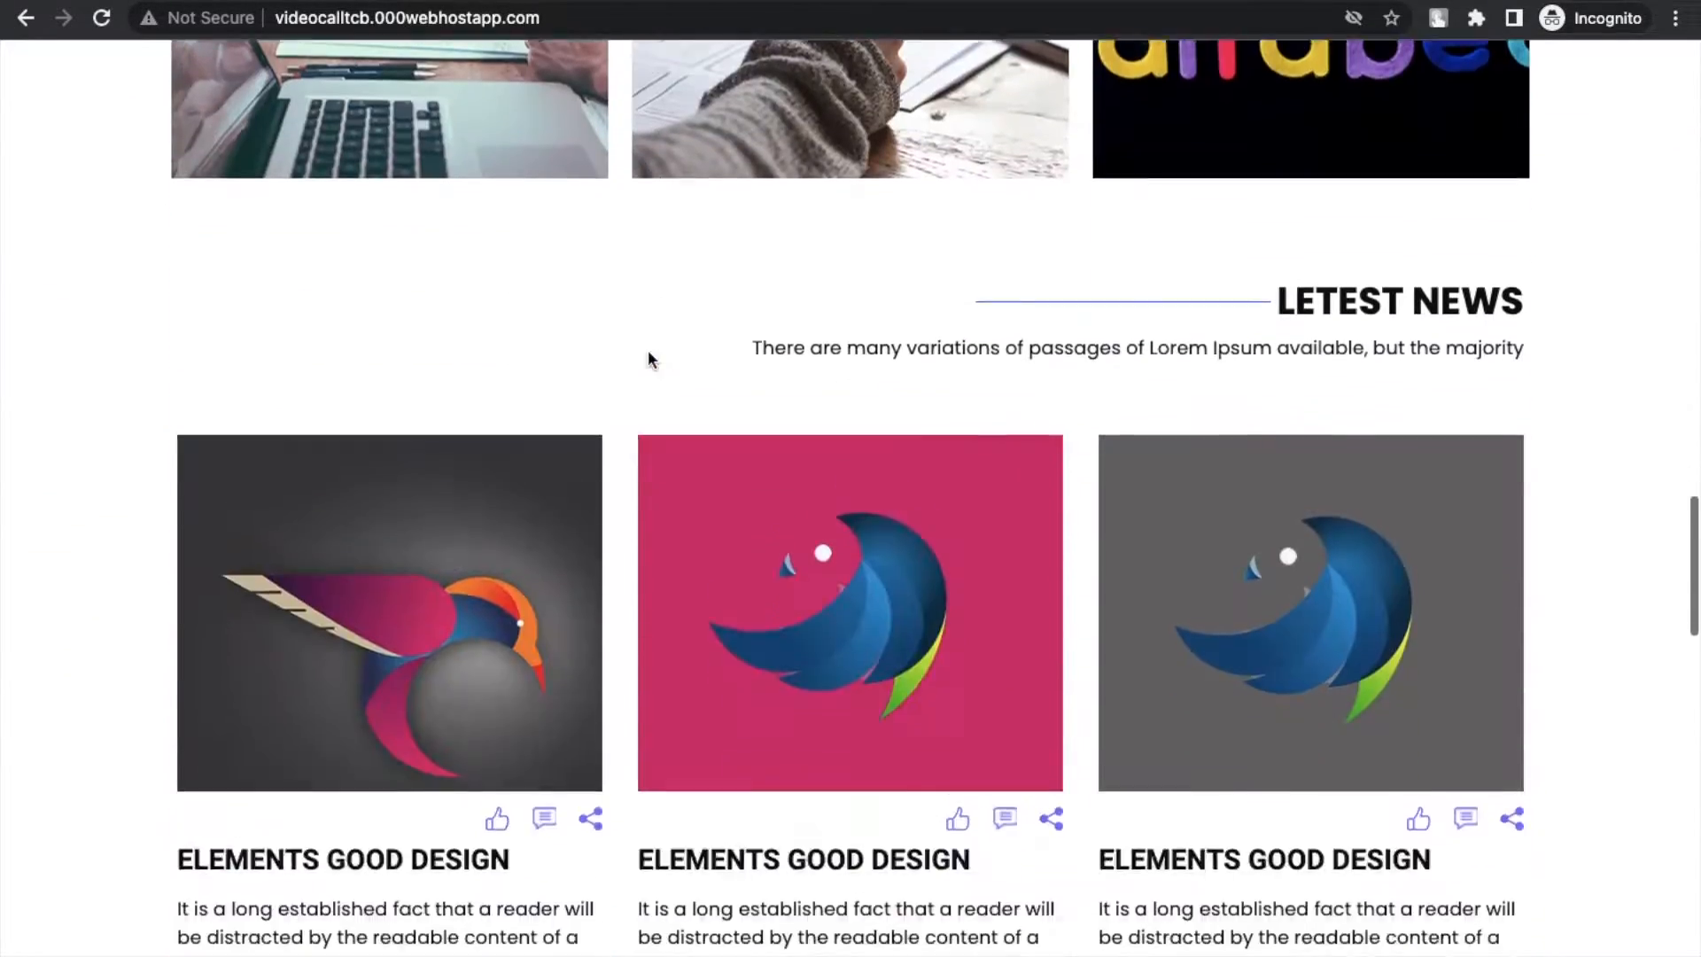
scroll(down, 3)
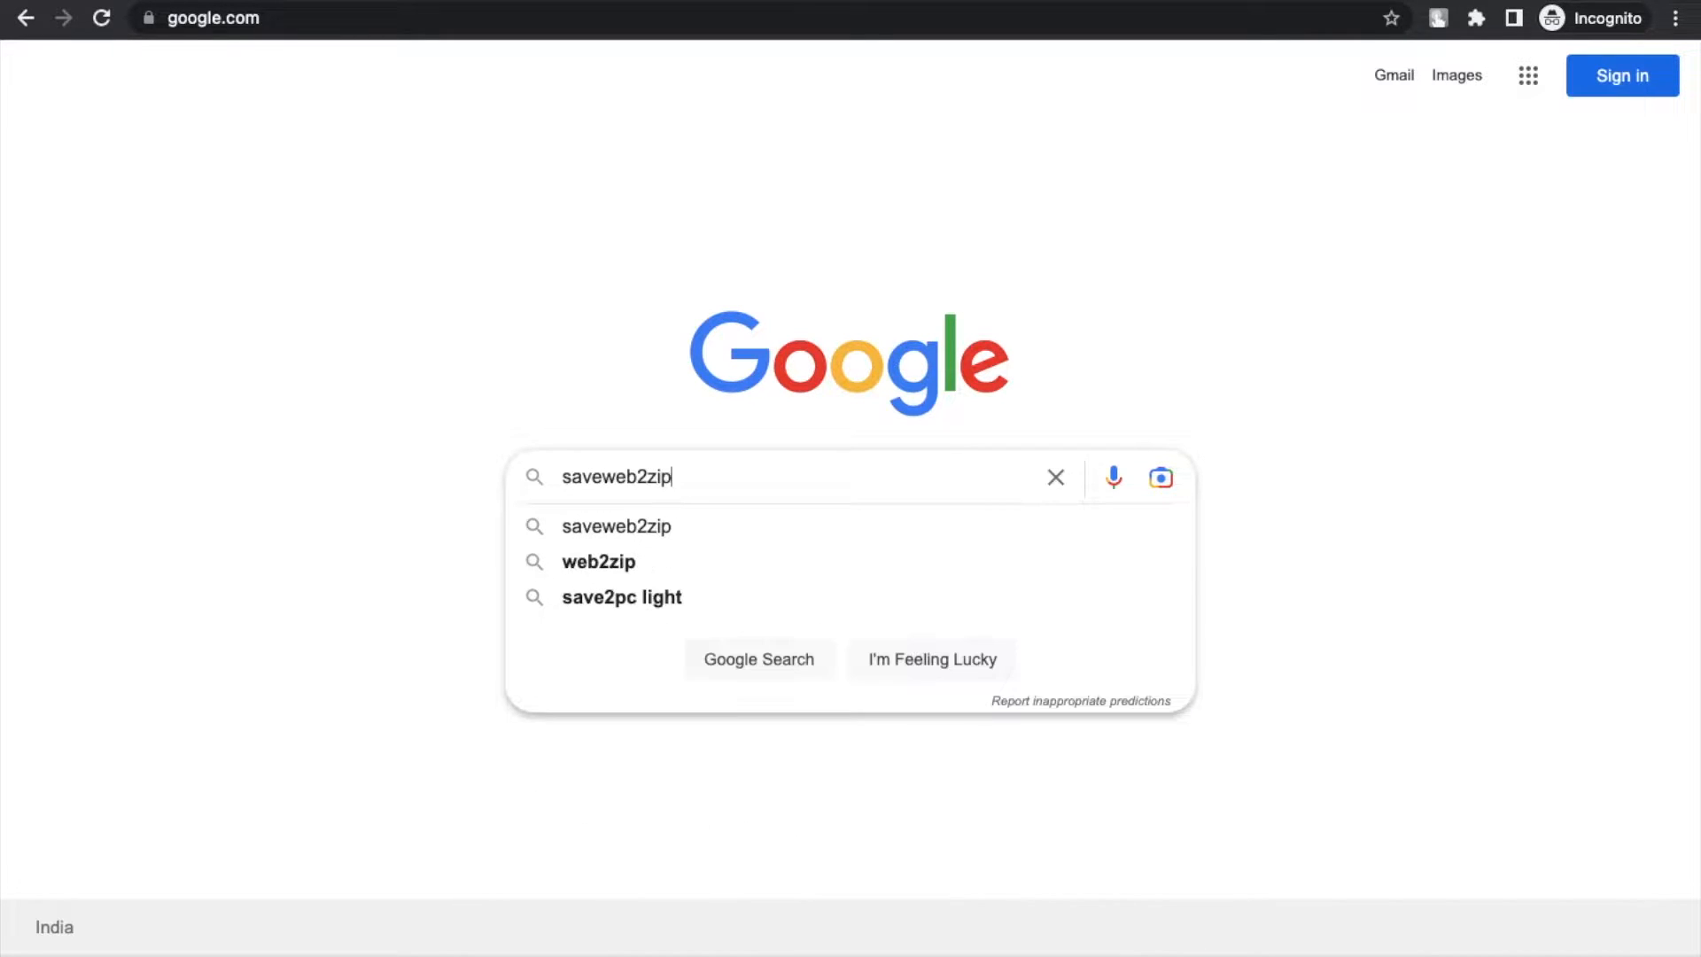
key(Enter)
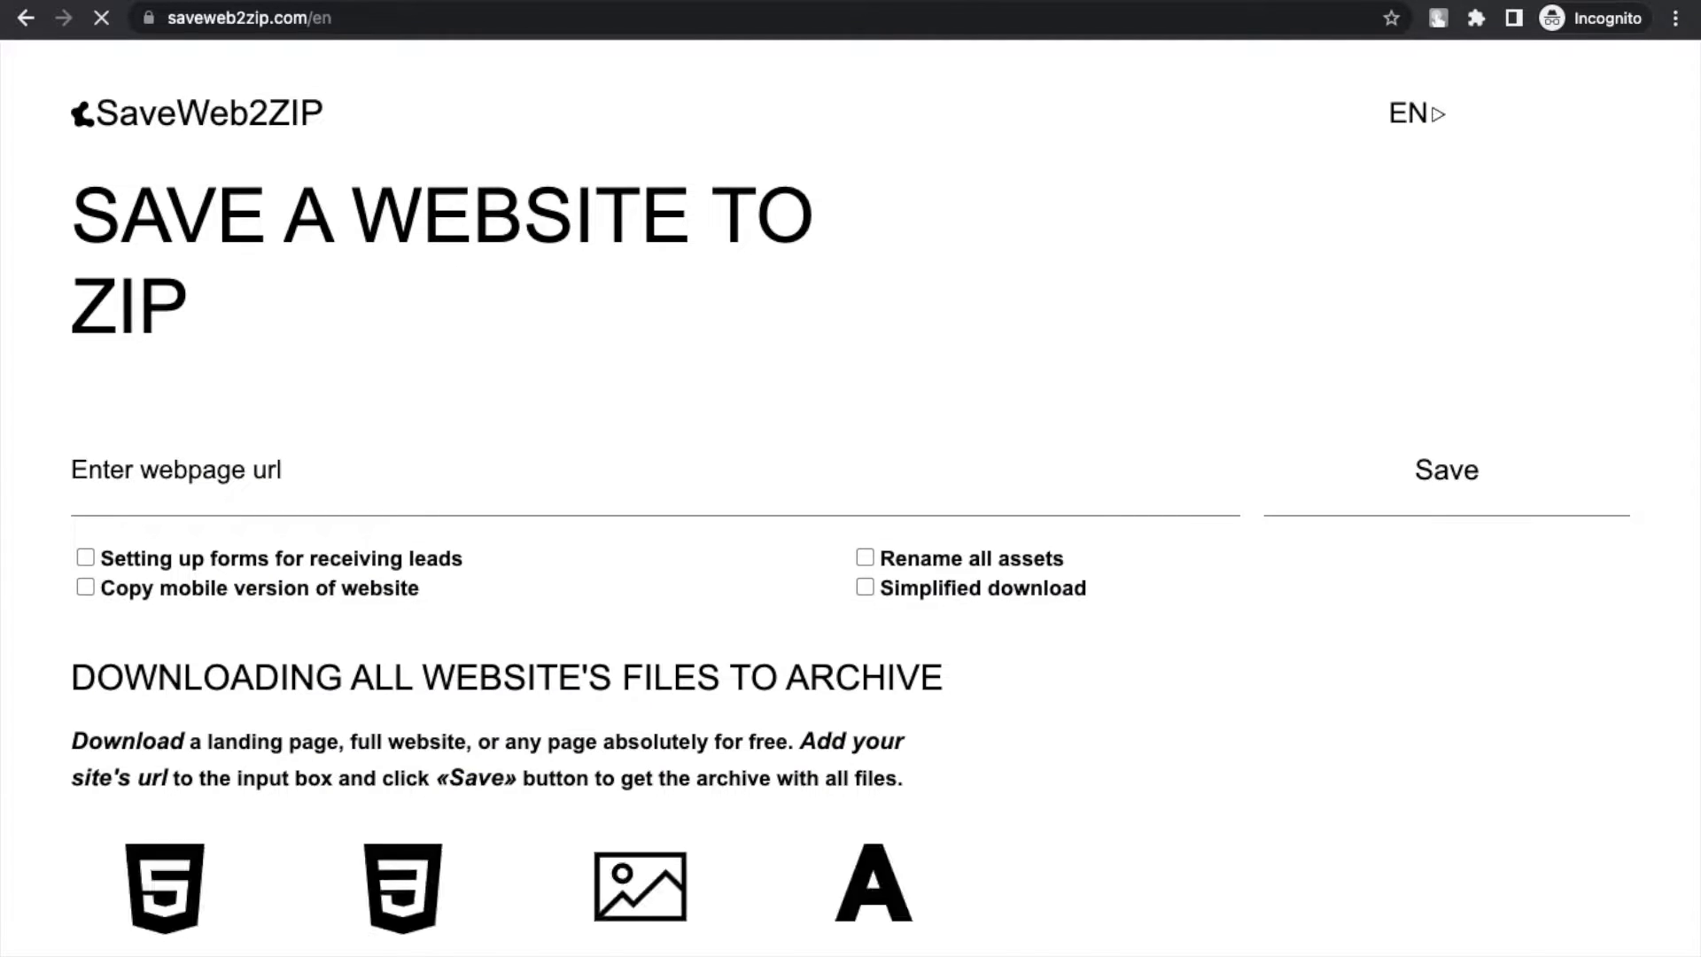
text(videocalltcb.000webhostapp.com)
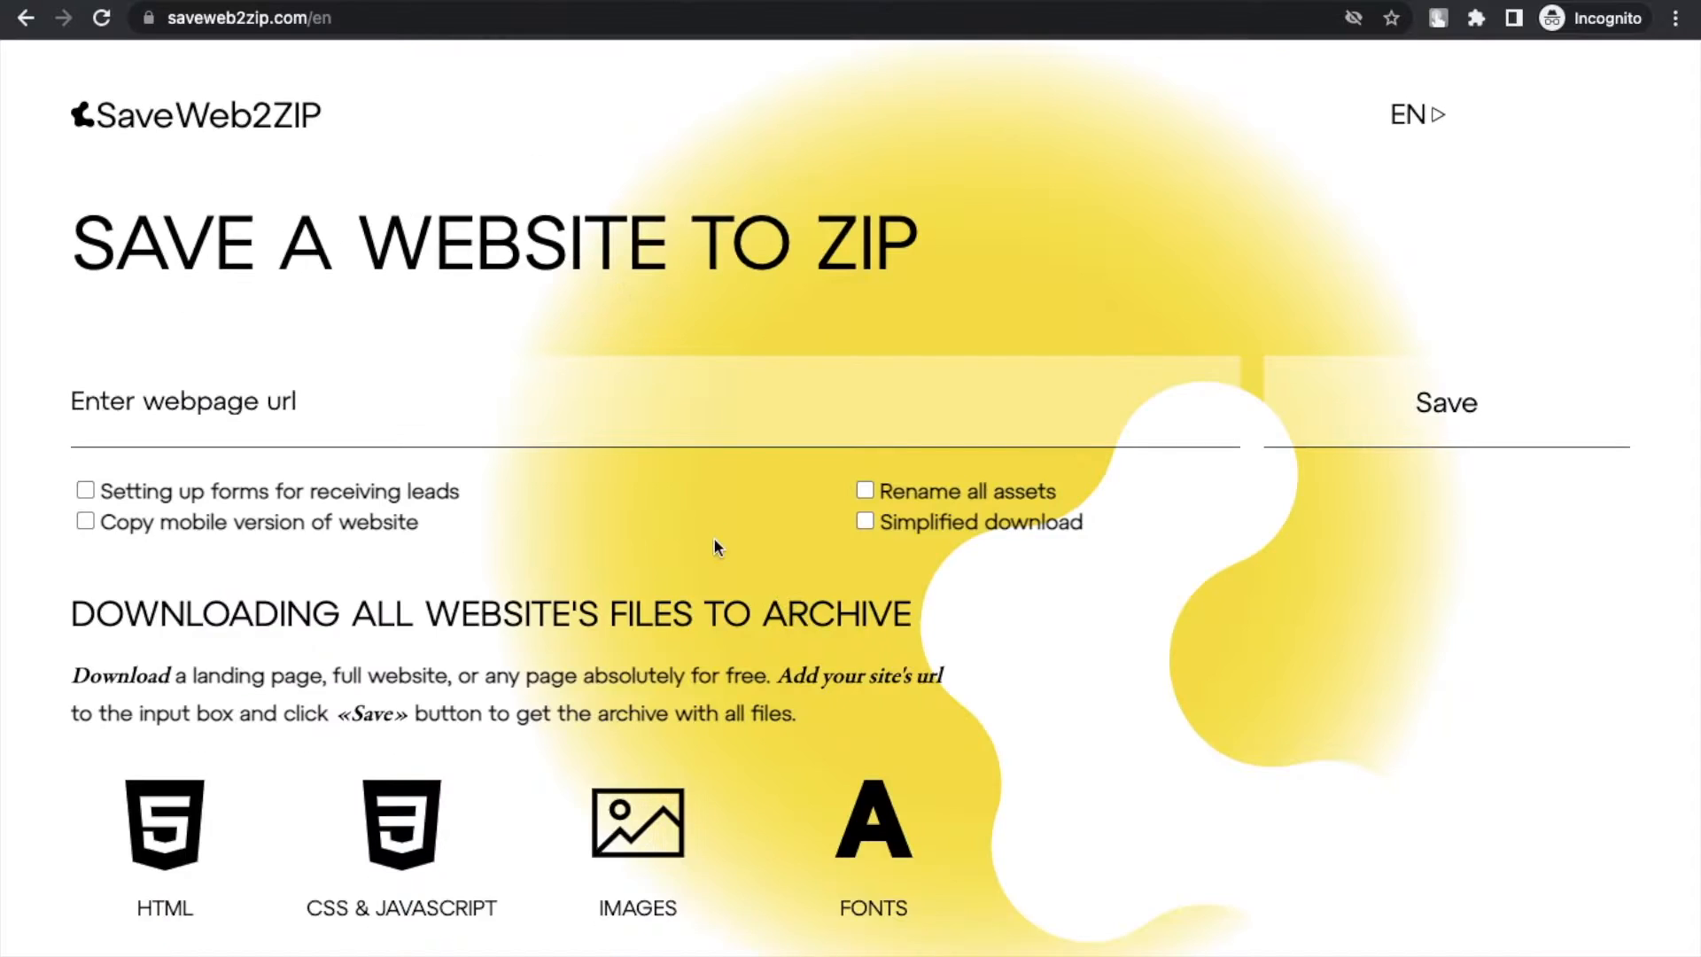
text(http://videocalltcb.000webhostapp.com/)
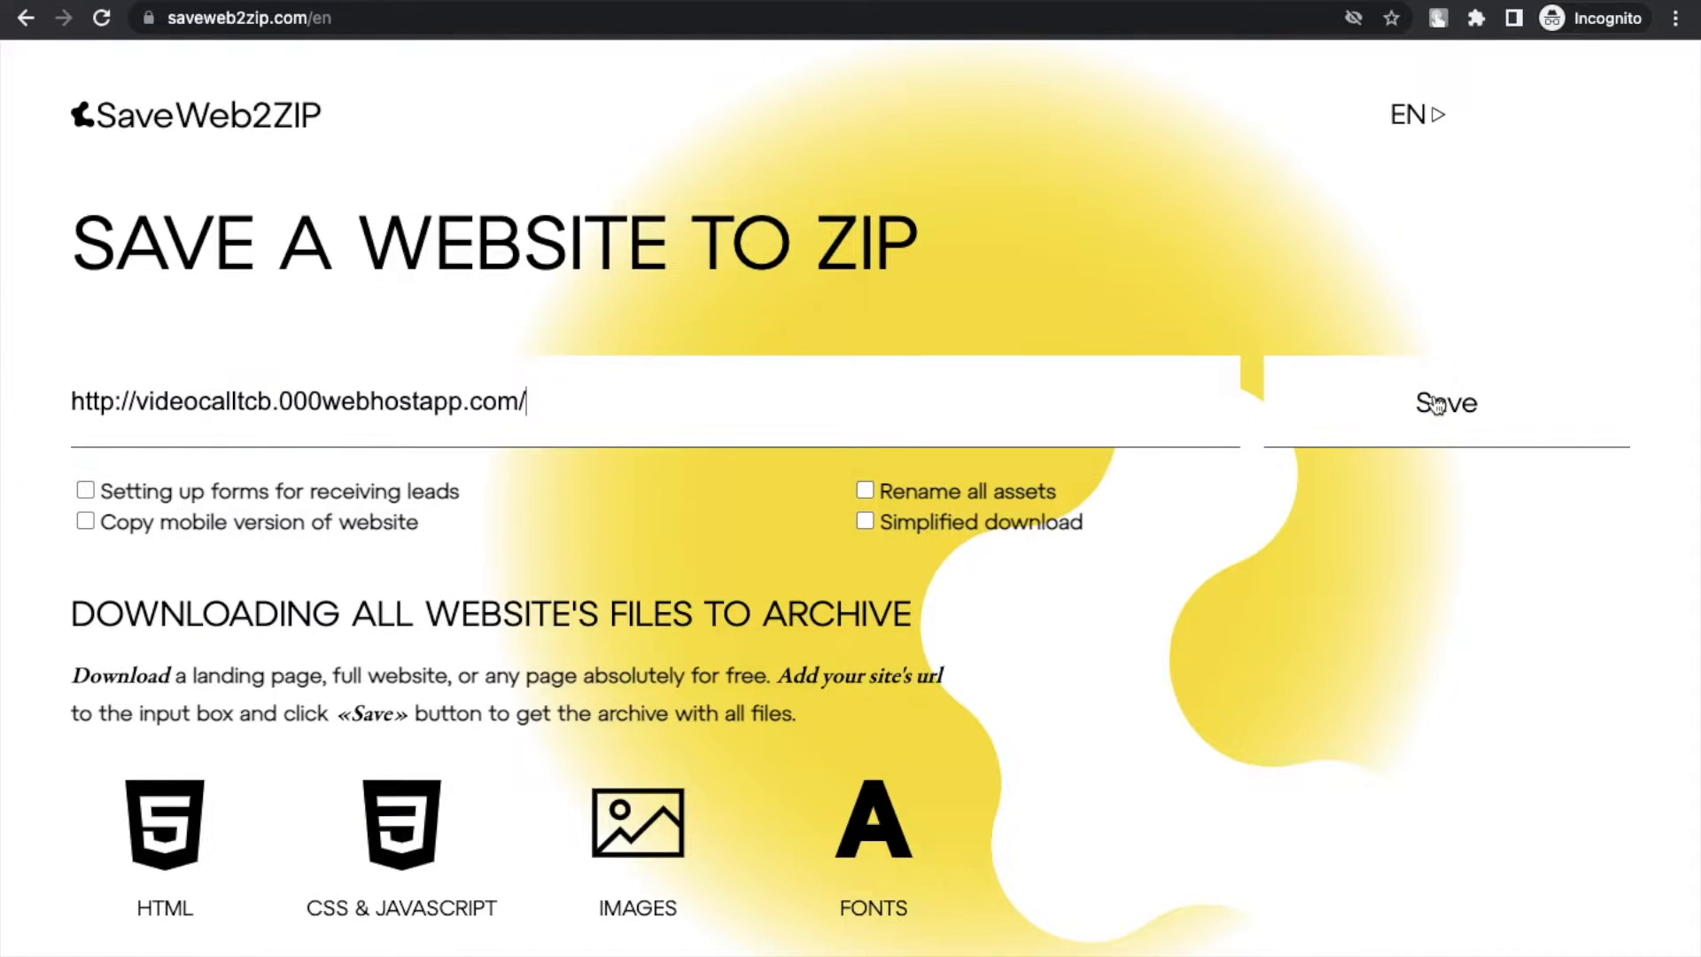
click(1436, 404)
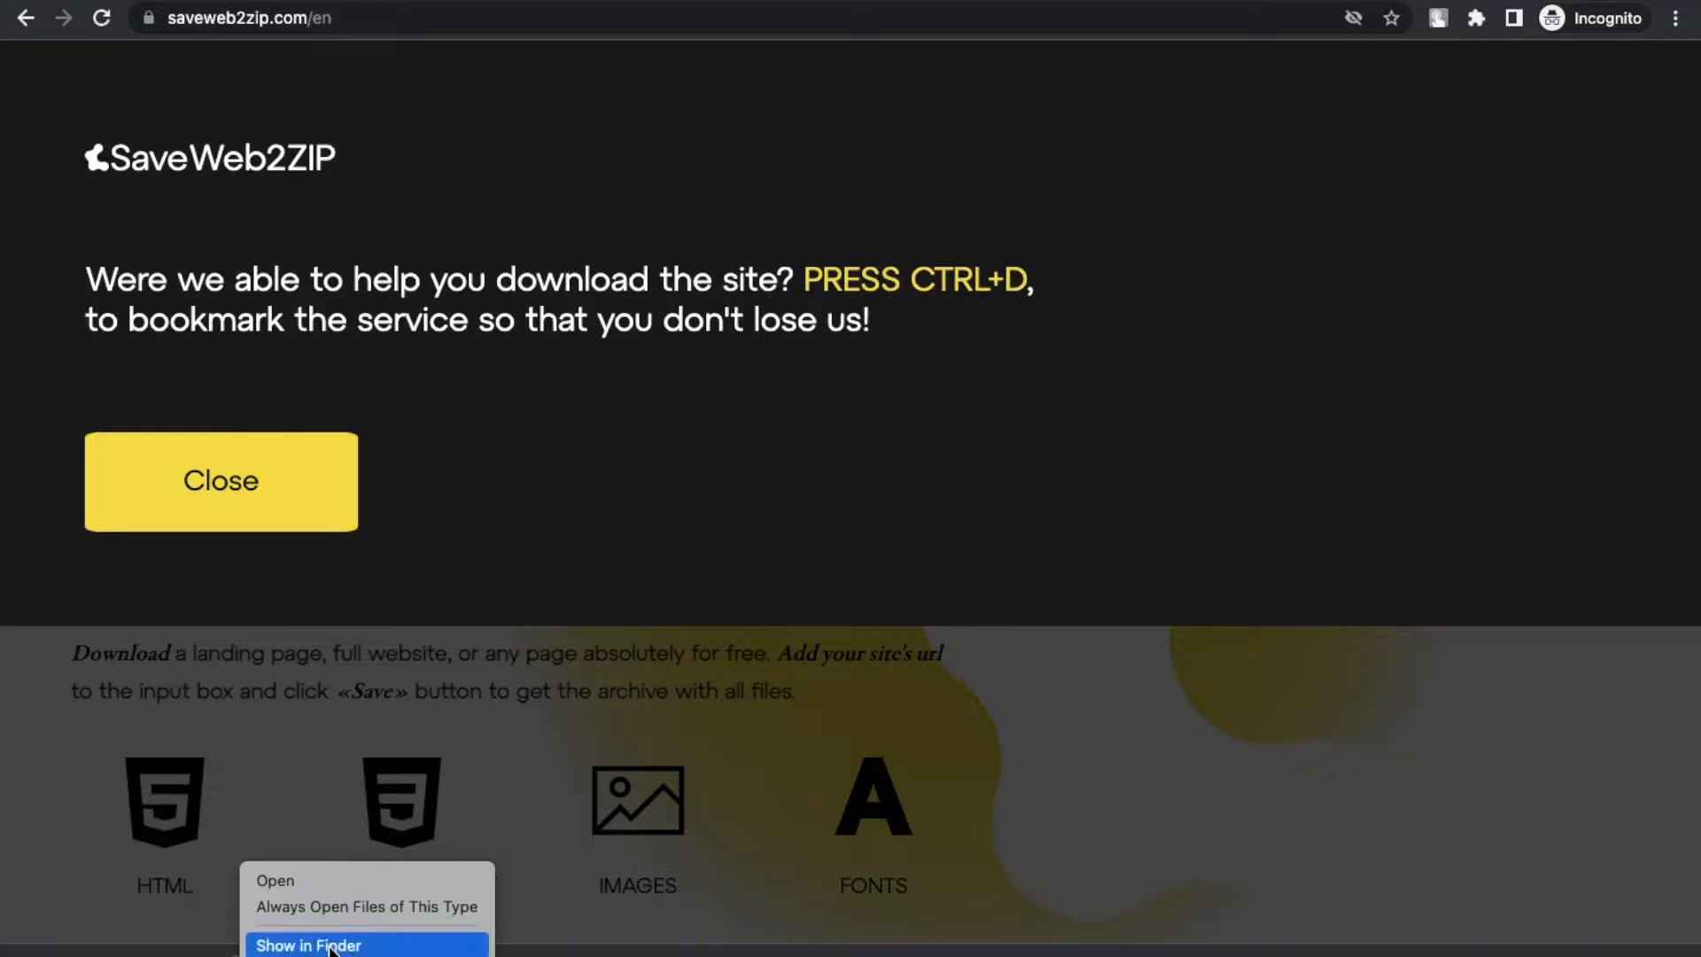
Reveal the downloaded ZIP in Finder, extract it and open the extracted site folder
click(309, 946)
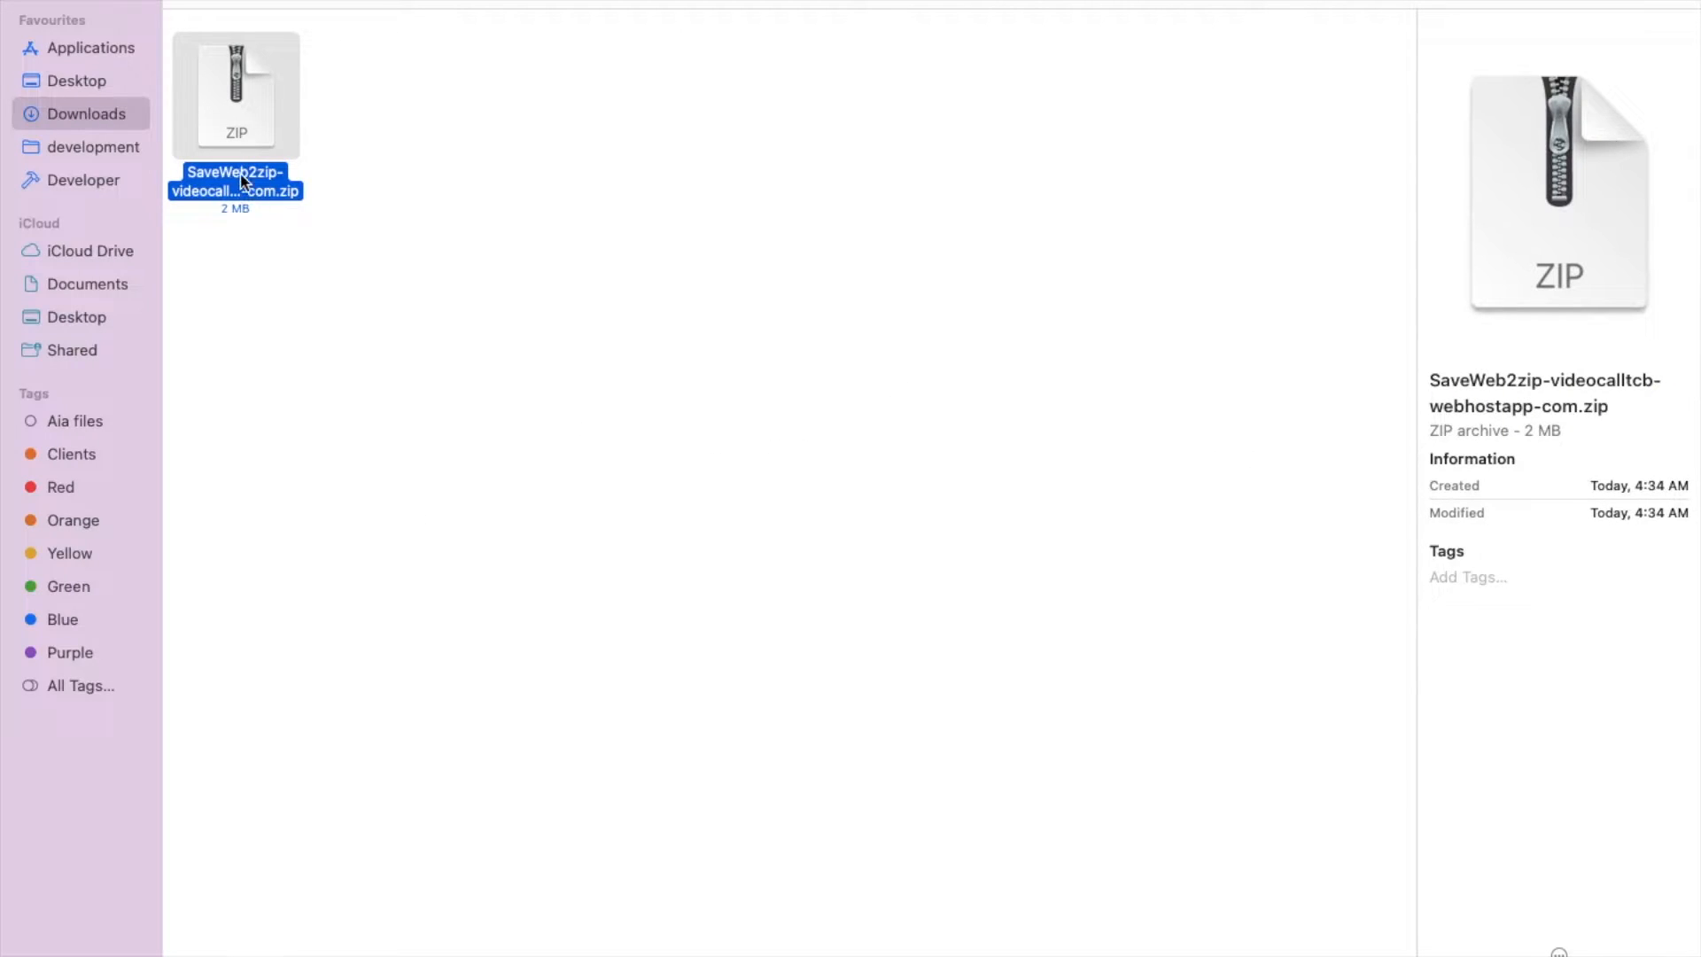
double_click(233, 93)
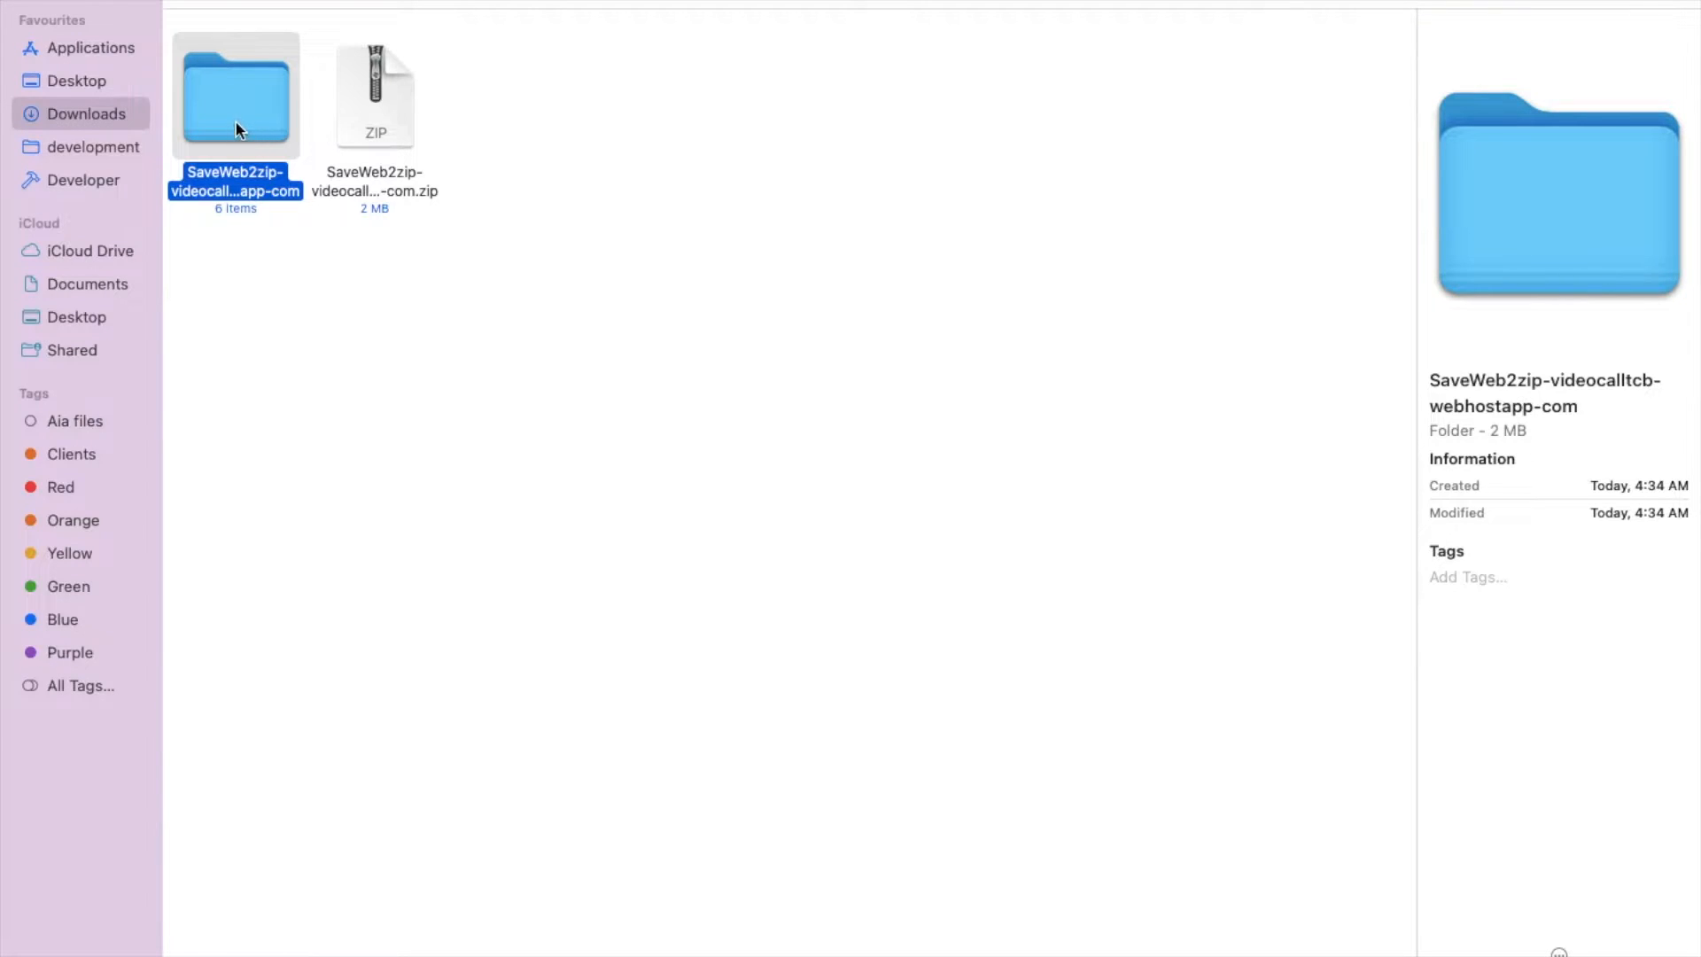
double_click(234, 97)
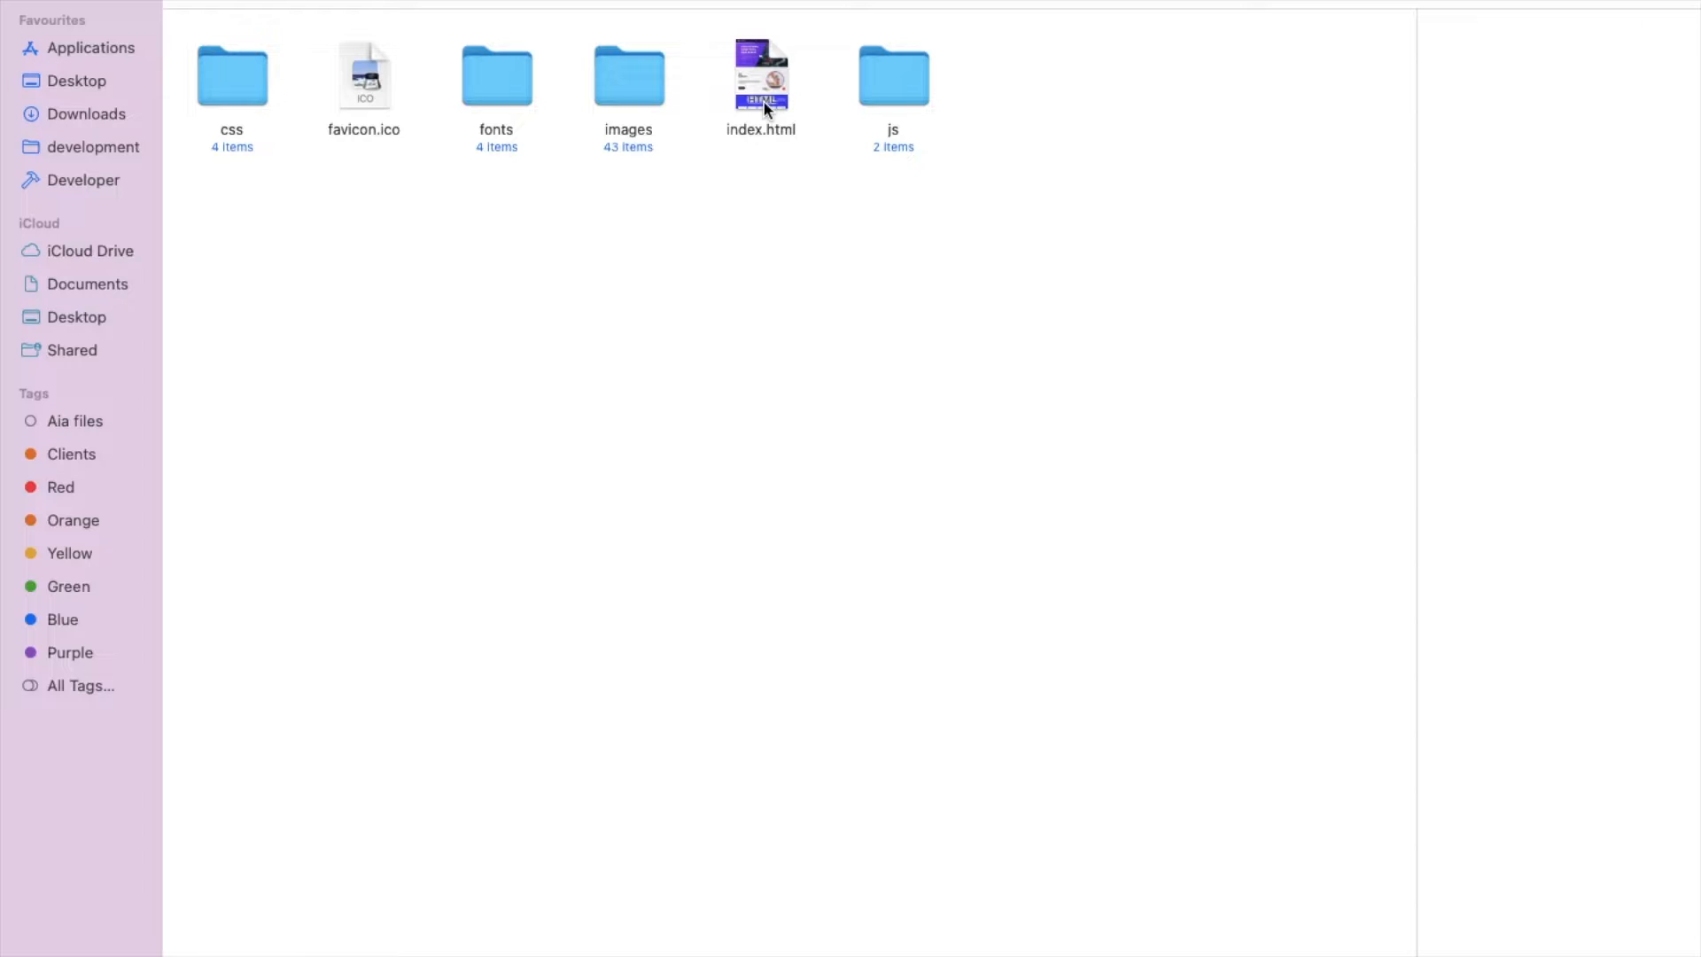
mouse_move(650, 92)
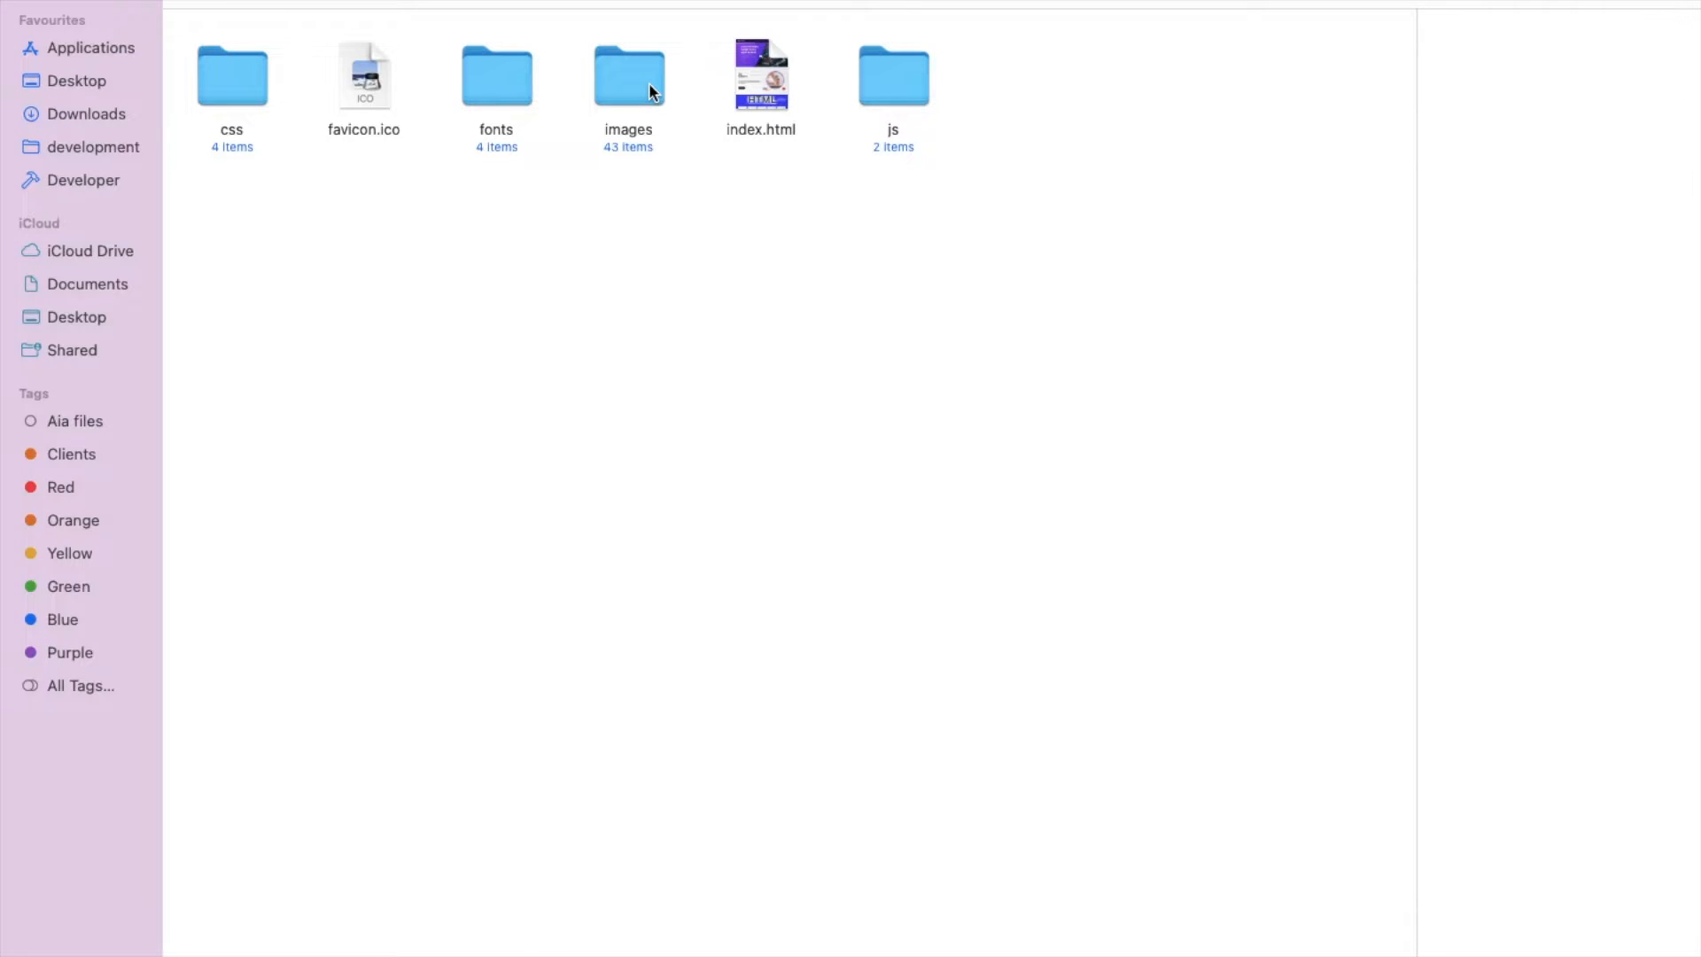
mouse_move(489, 80)
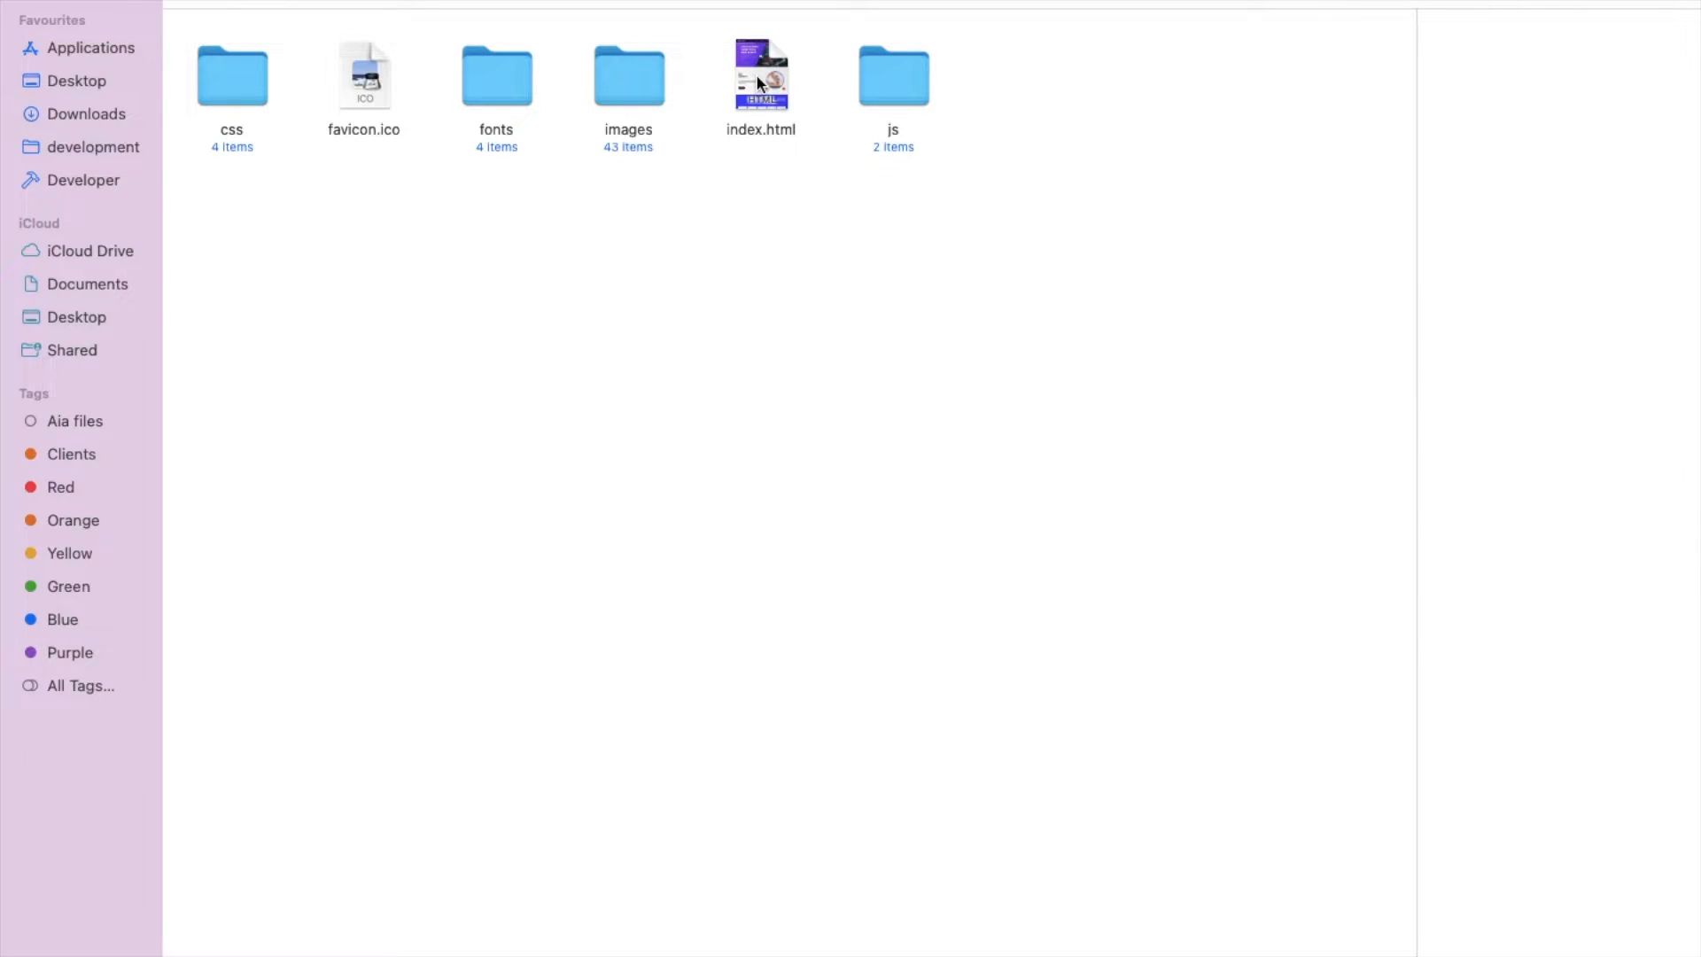
Open the local index.html in Chrome and scroll through the Elements page
double_click(760, 71)
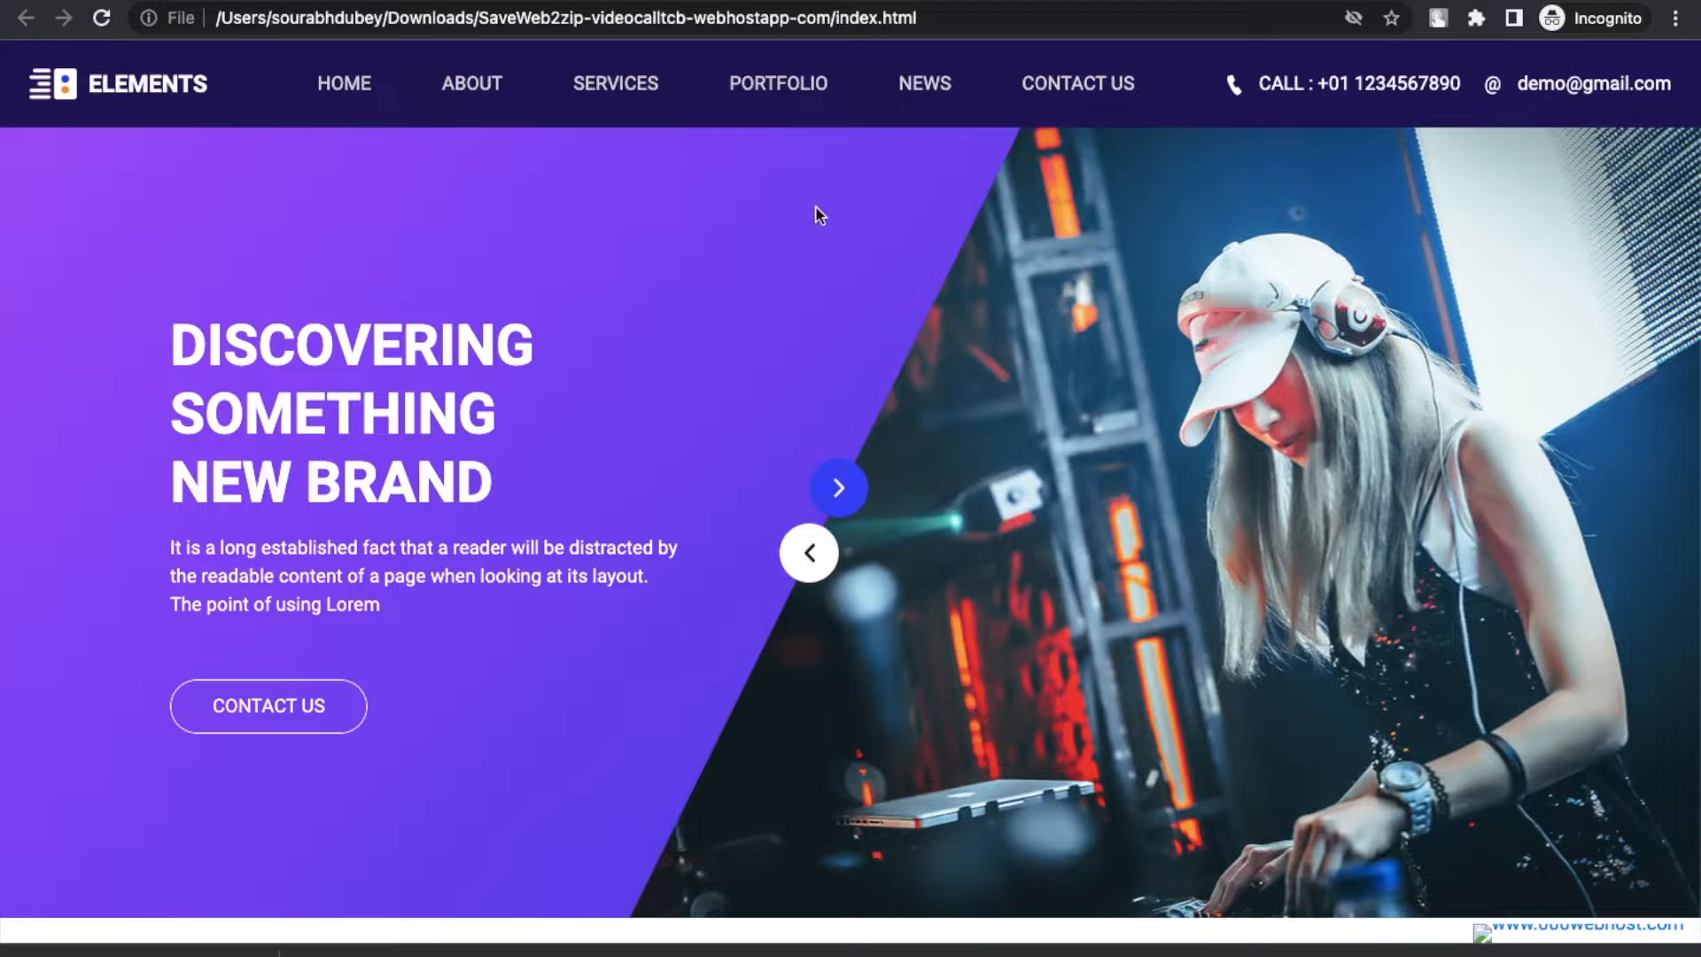
scroll(down, 3)
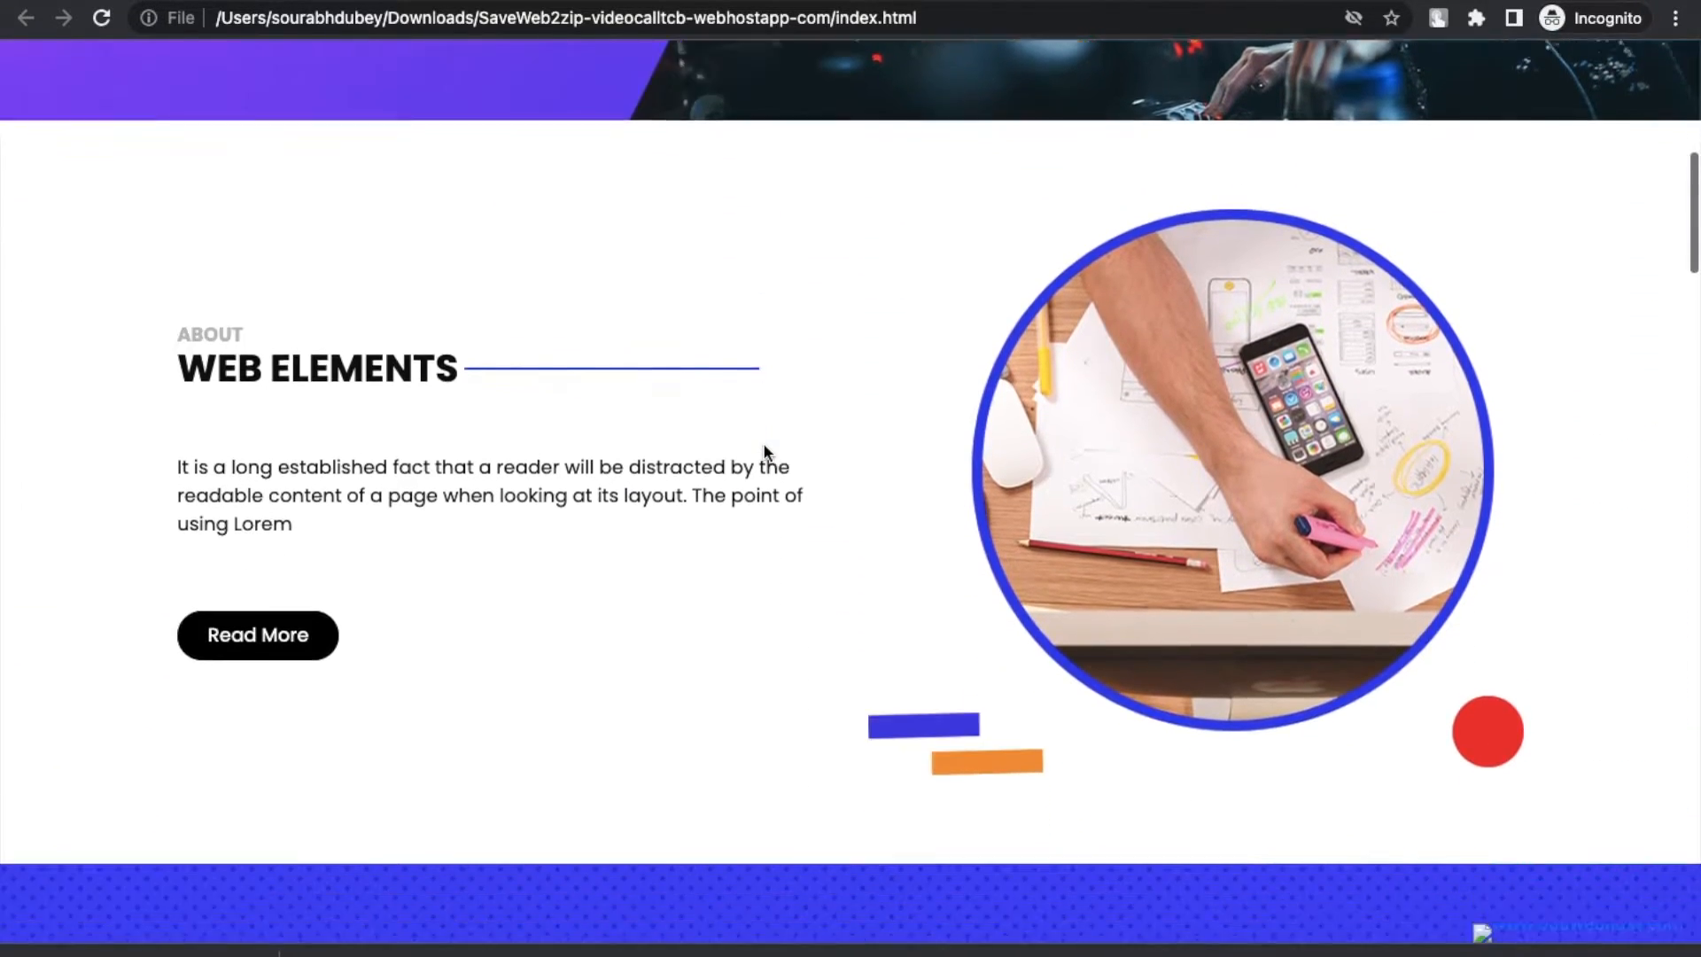
scroll(down, 3)
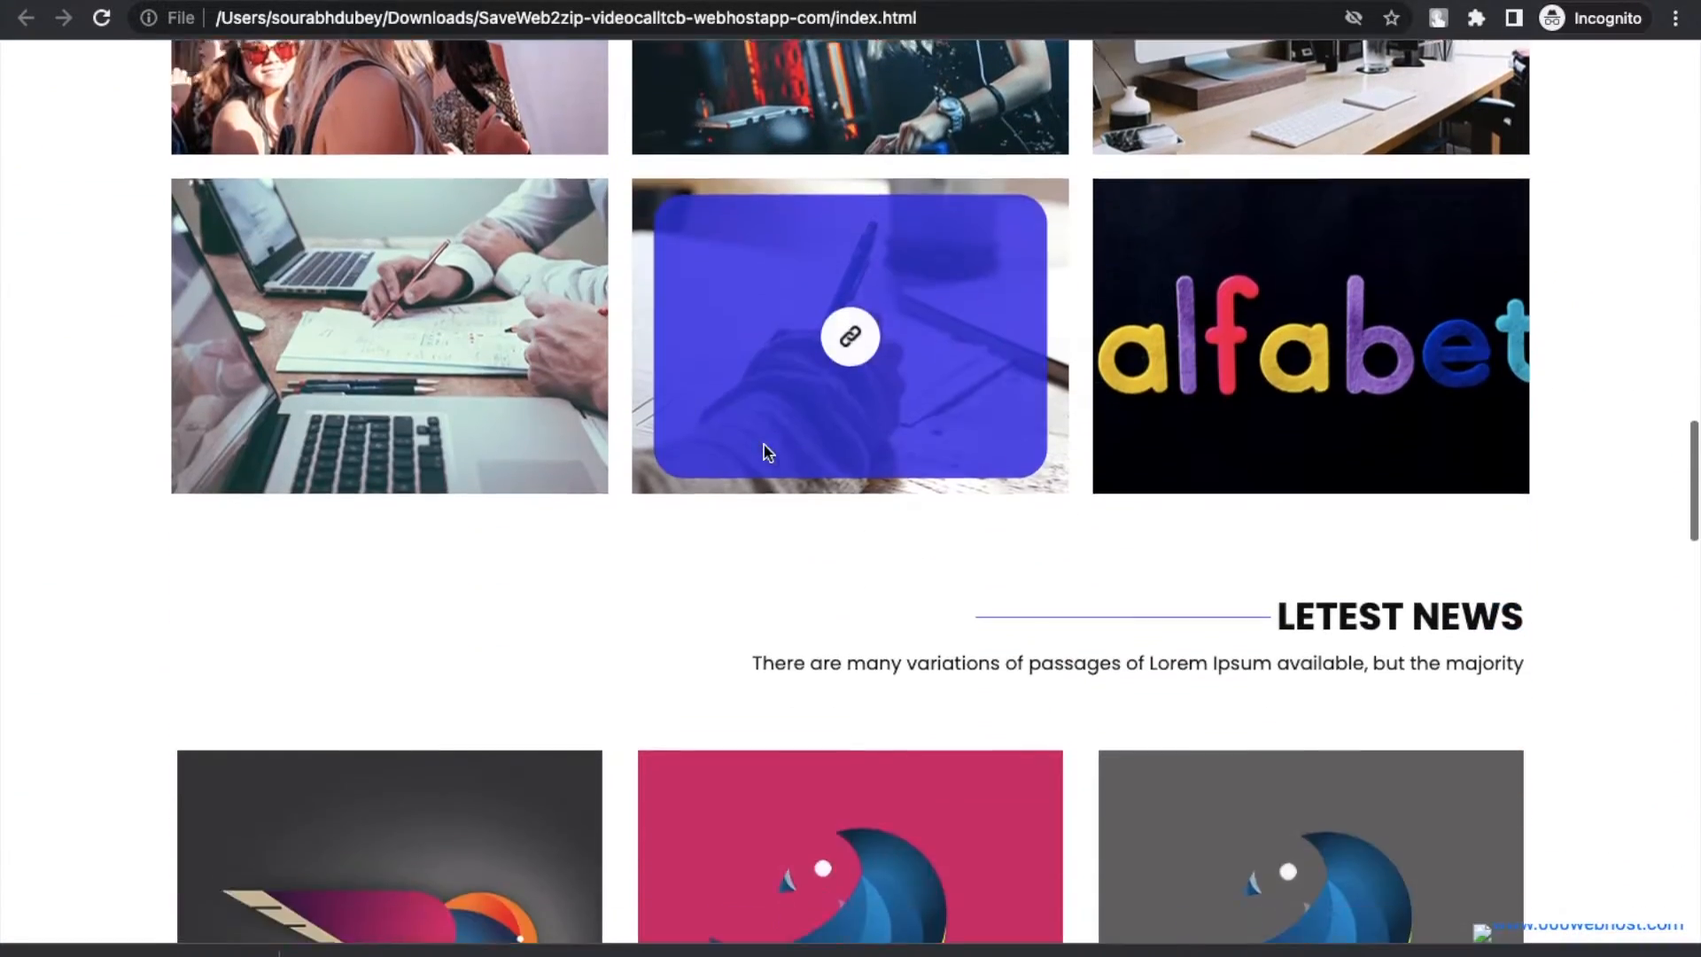
scroll(down, 3)
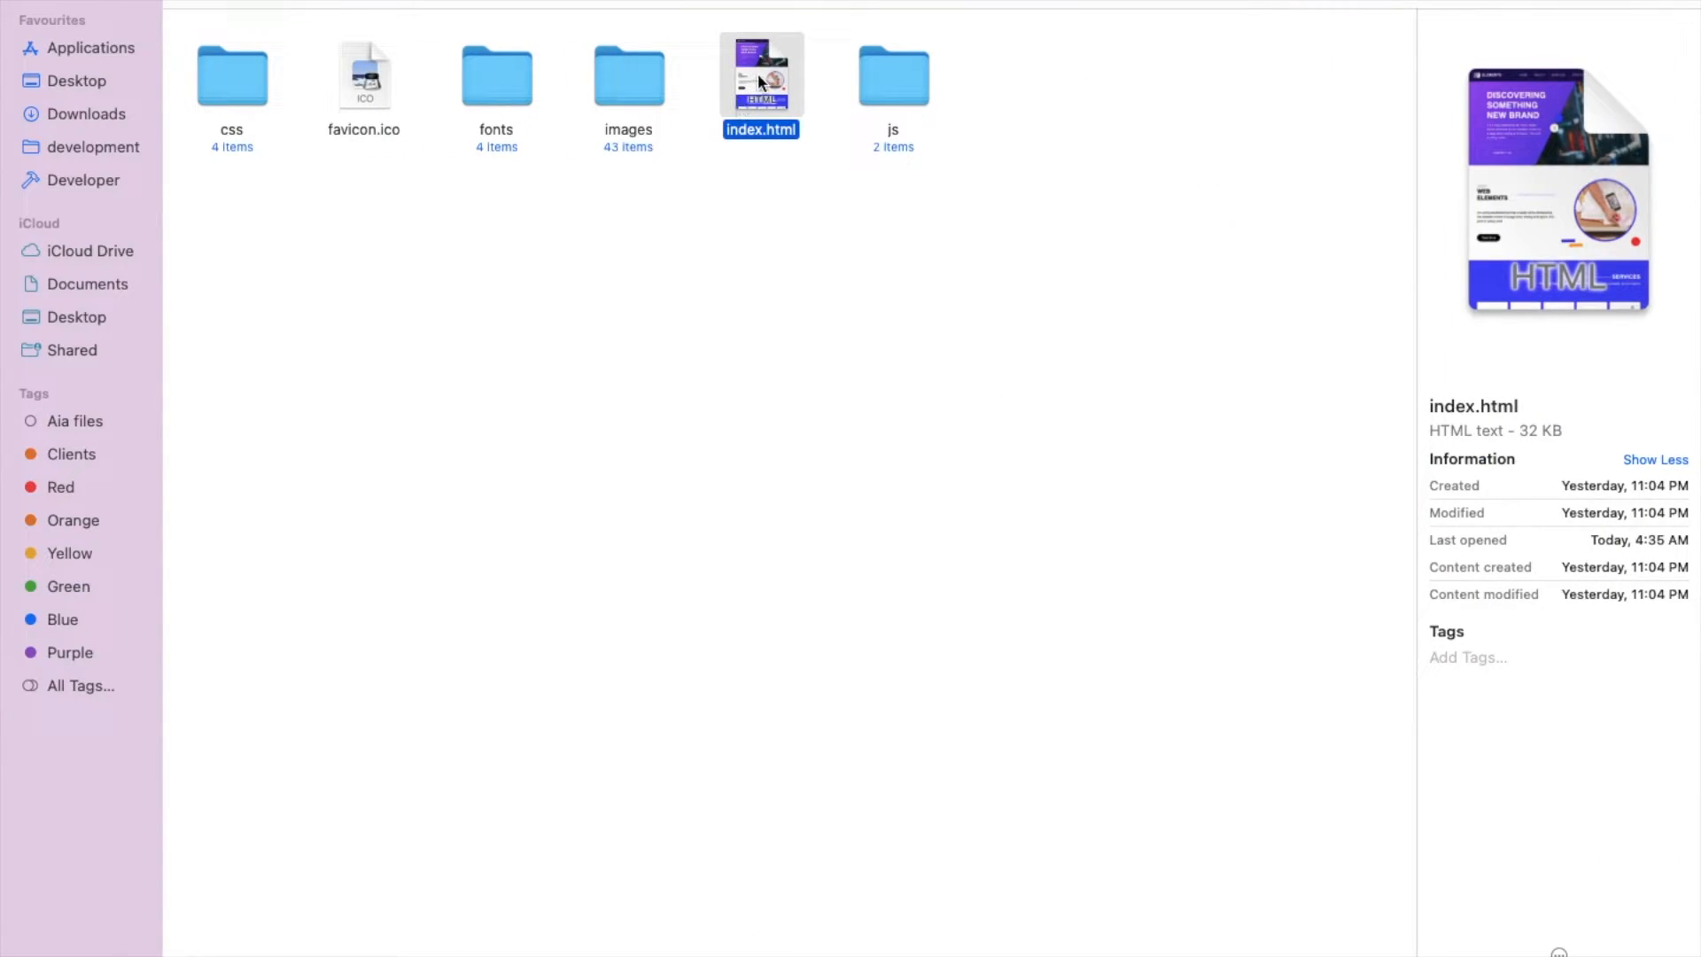
Open index.html from the extracted folder with Visual Studio Code
right_click(762, 74)
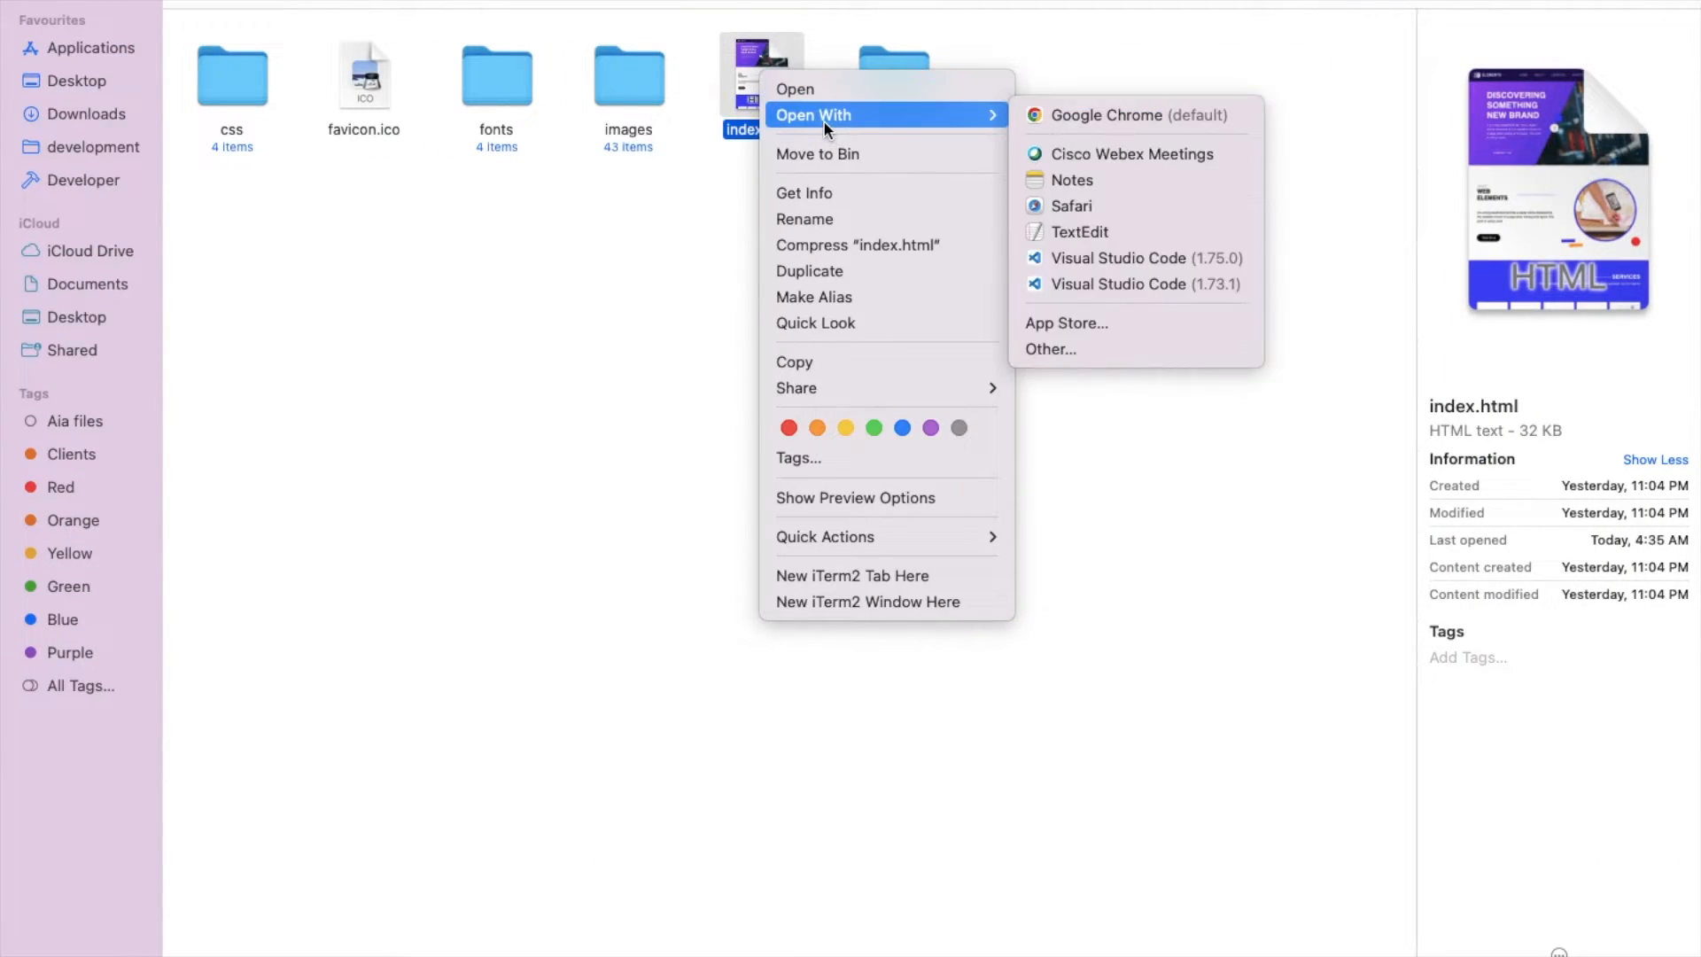
click(818, 372)
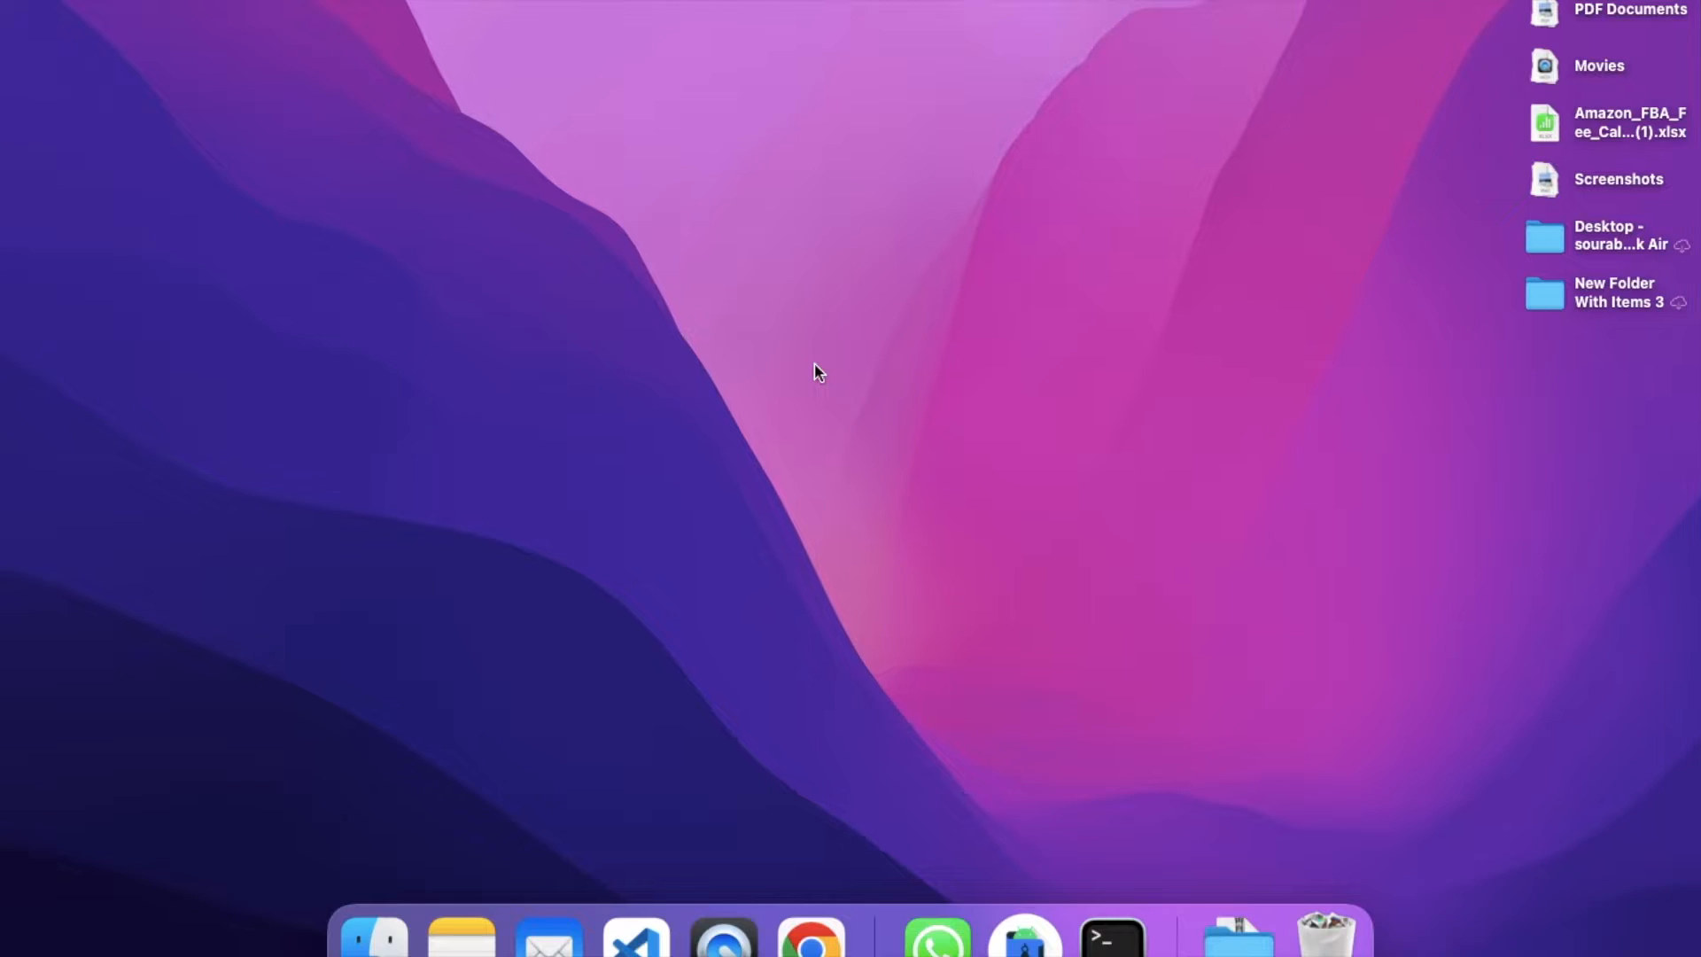
click(634, 947)
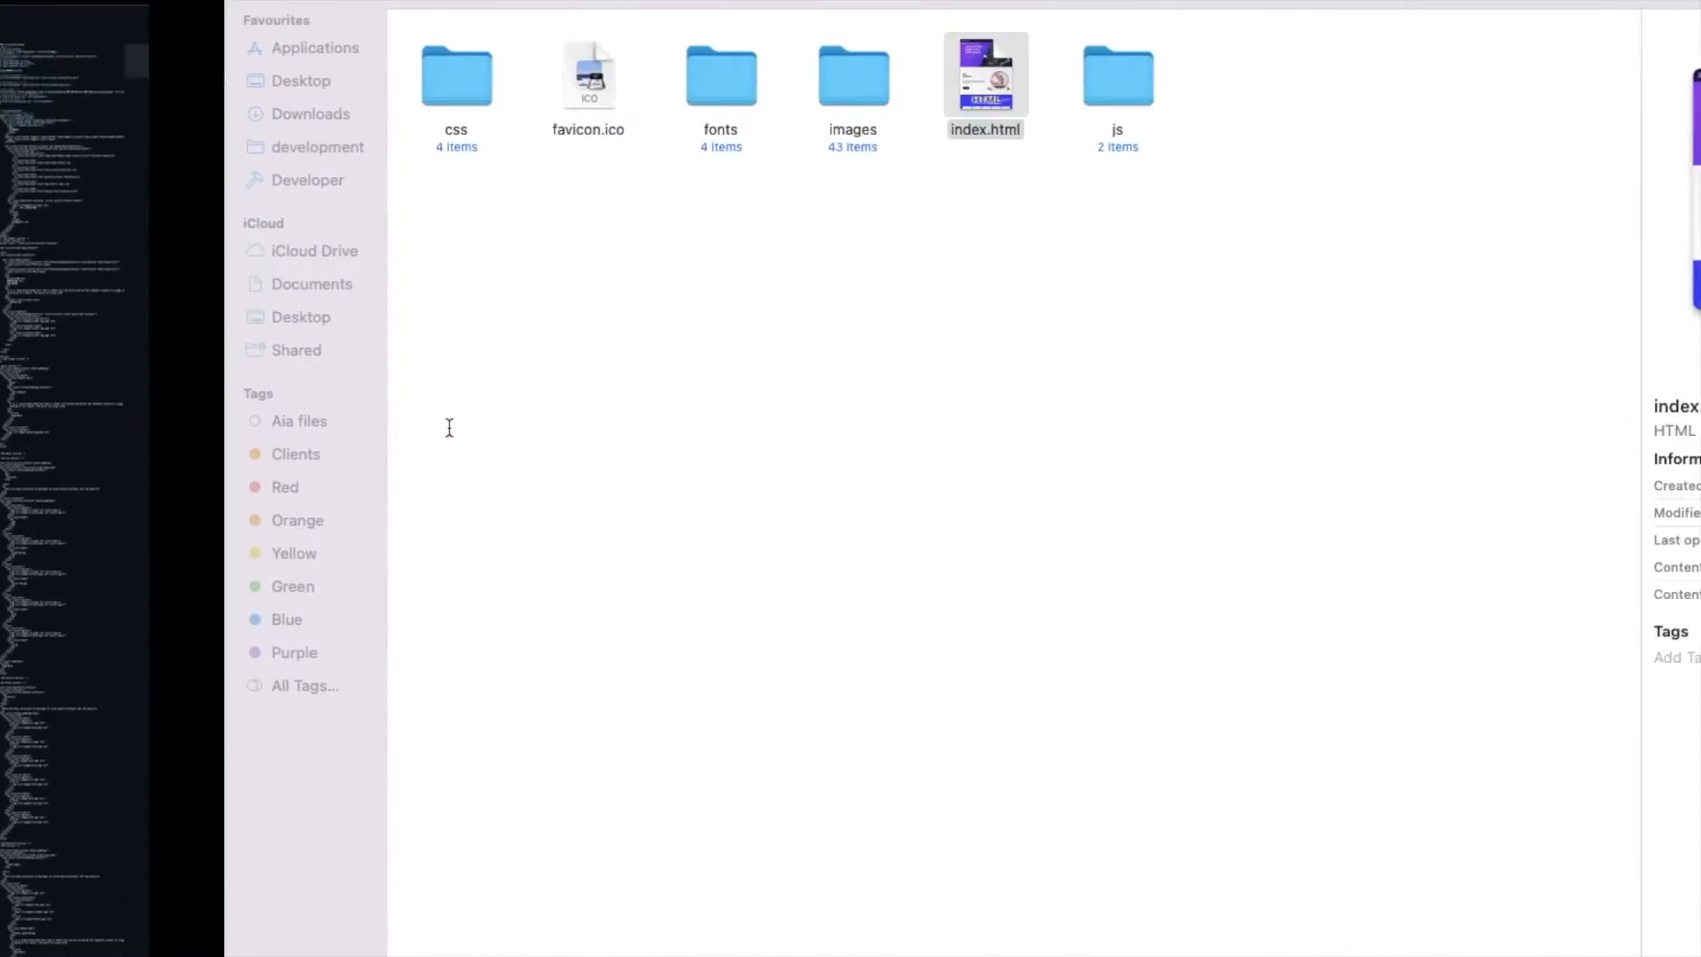
double_click(985, 72)
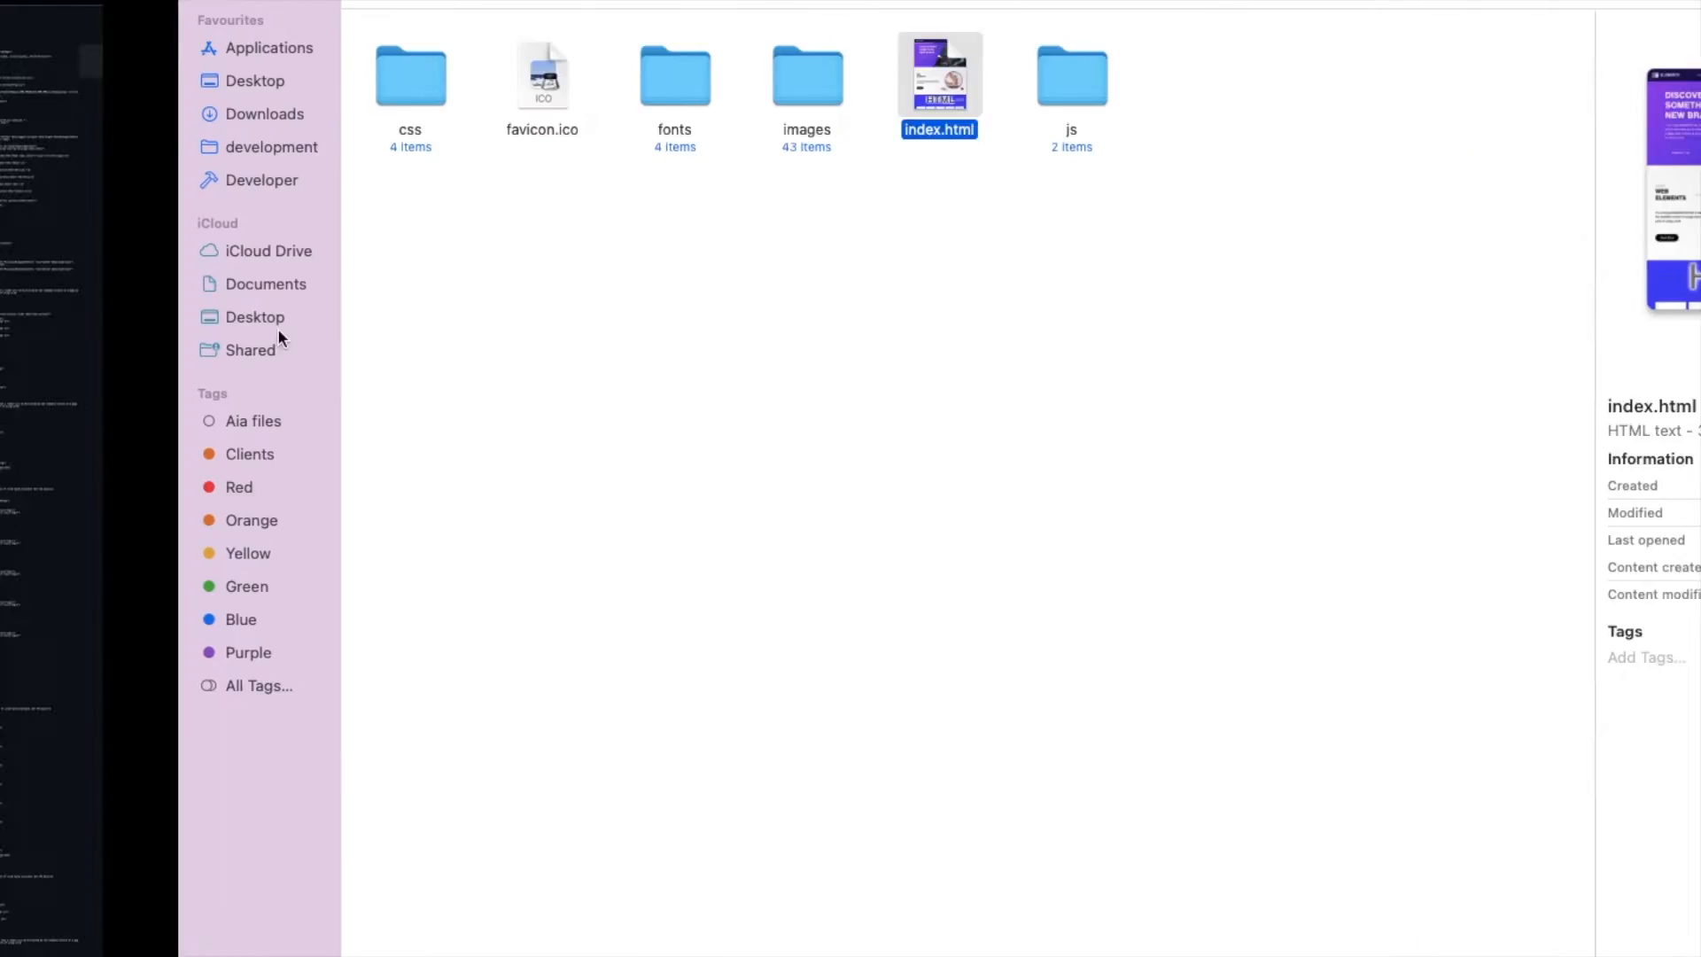
Find DISCOVERING in the hero h1 and replace it with TheCodingBus
double_click(939, 71)
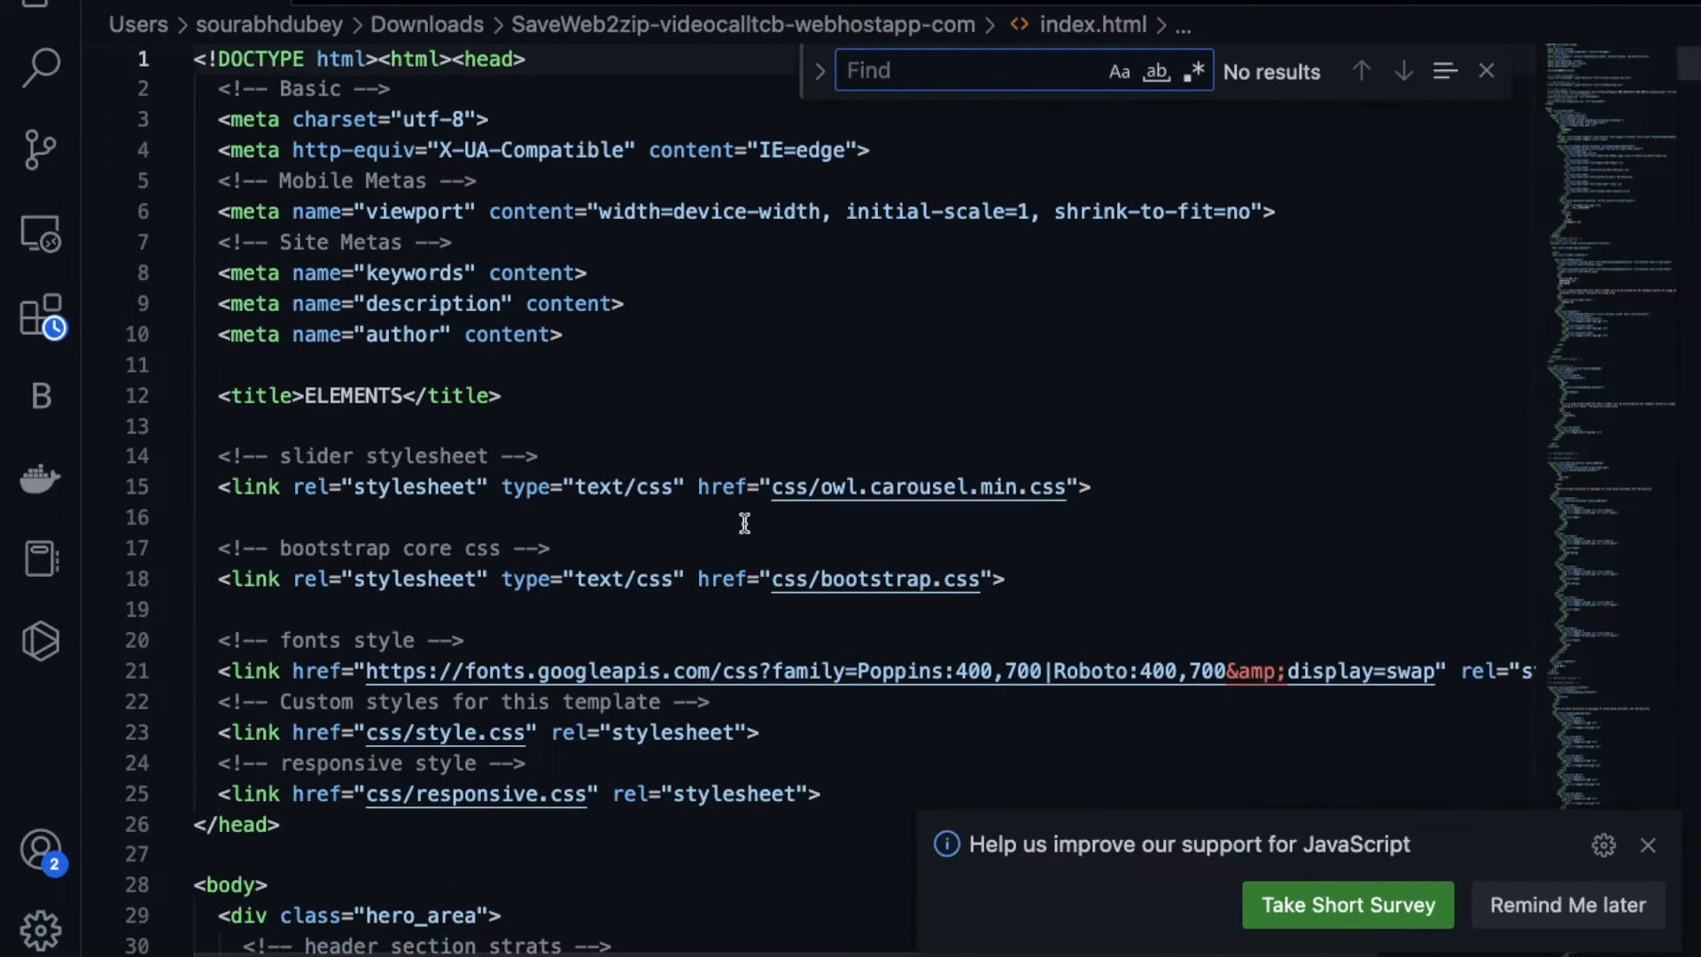
text(DISCOVERING)
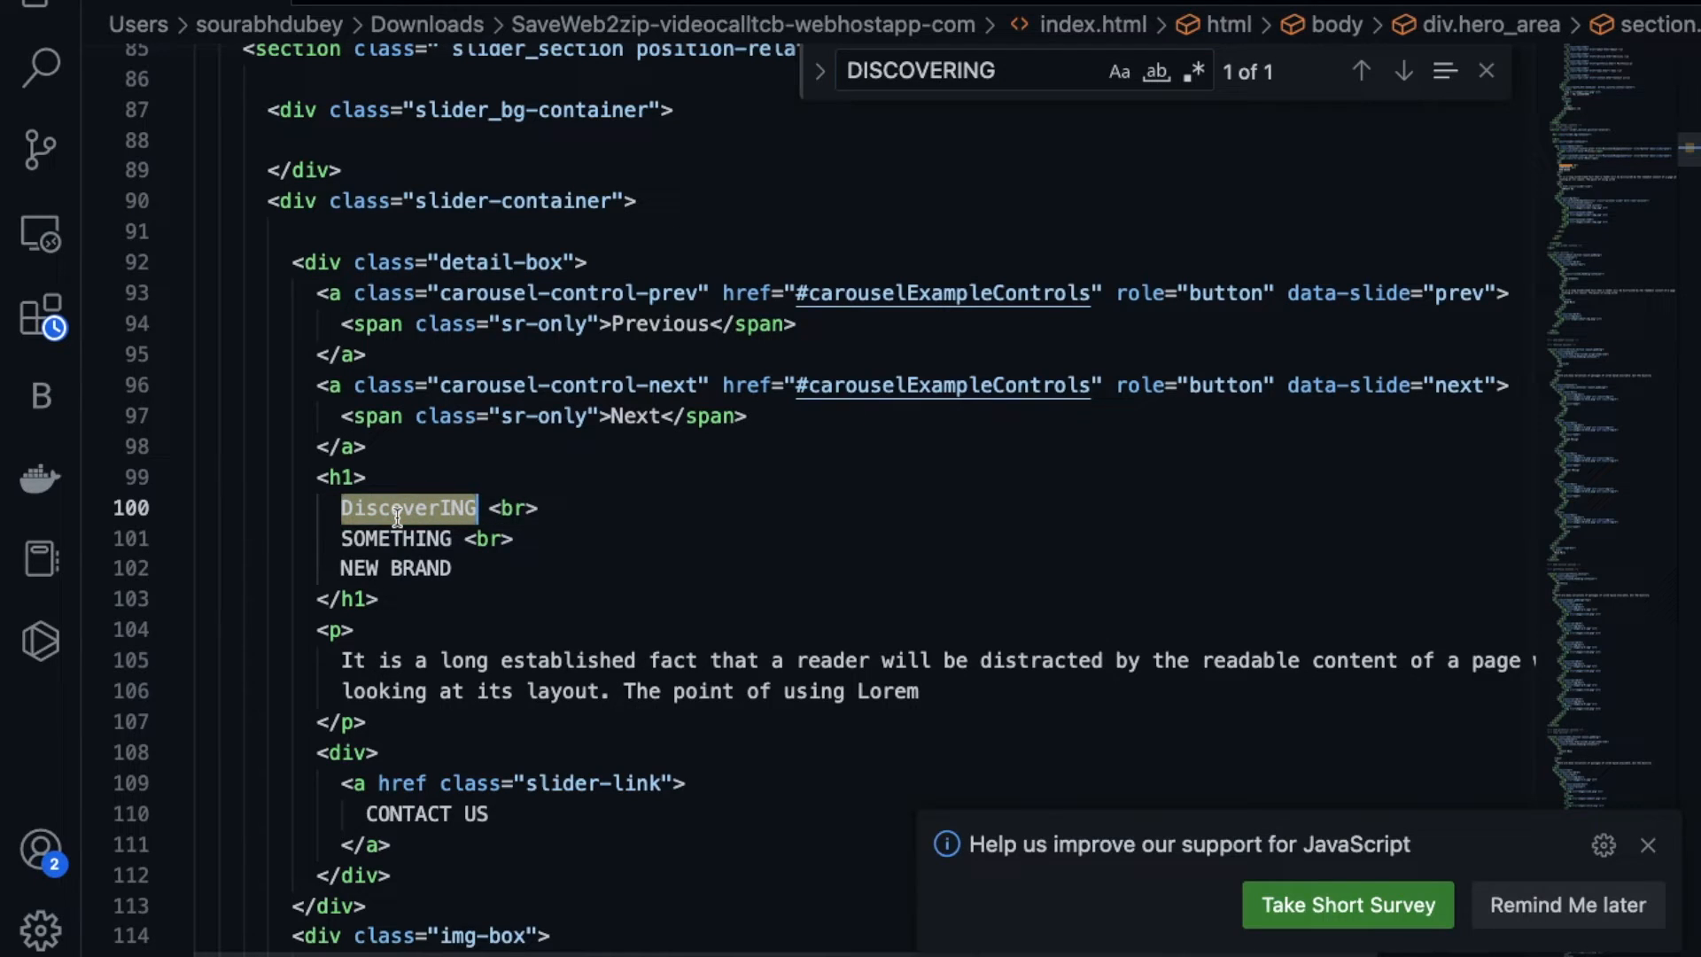
text(TheCoding <br>)
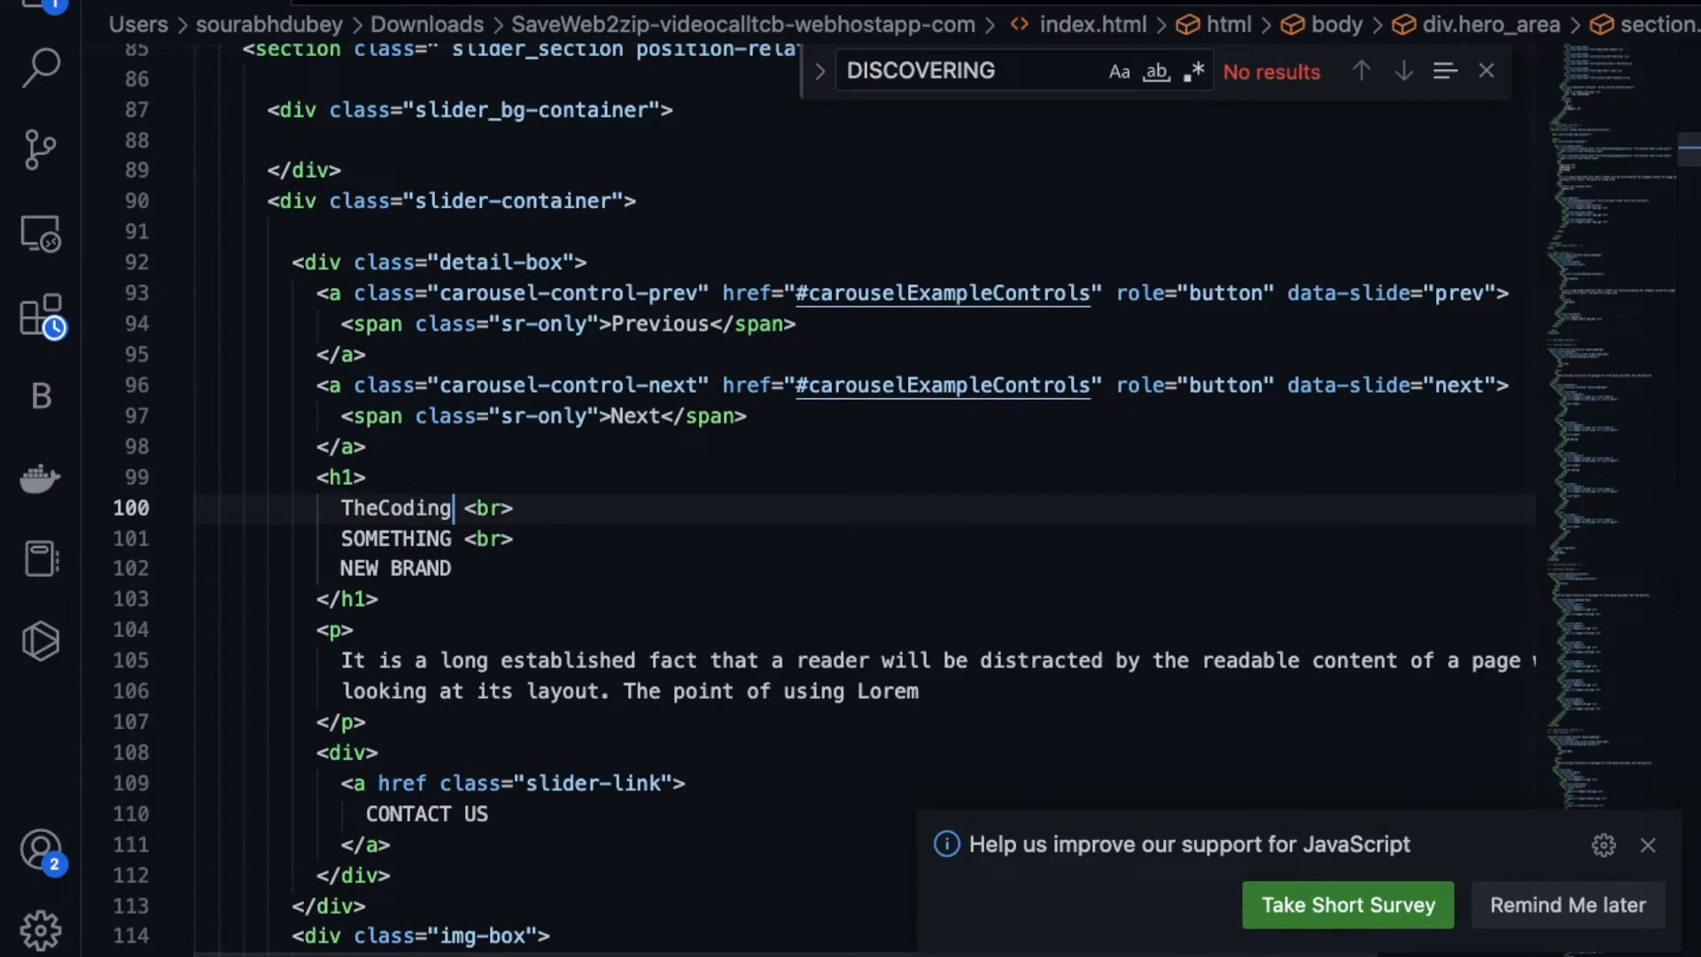
text(Bus)
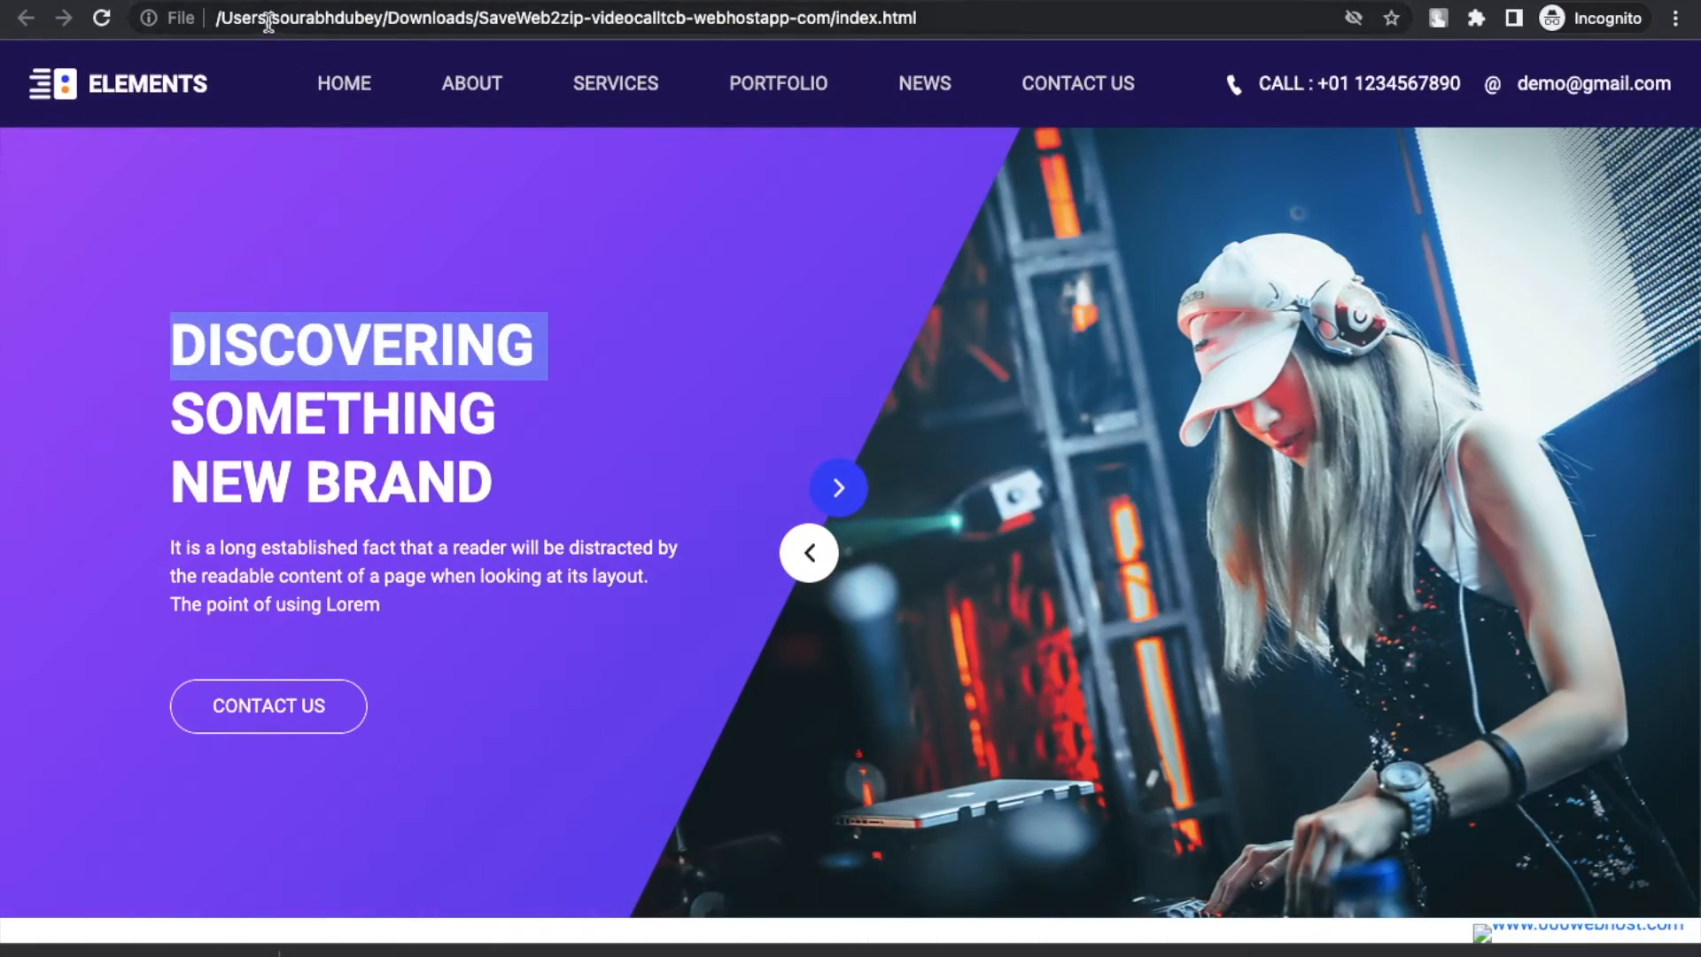
Reload the local page so the hero heading reads THECODINGBUS
text(THECODINGBUS)
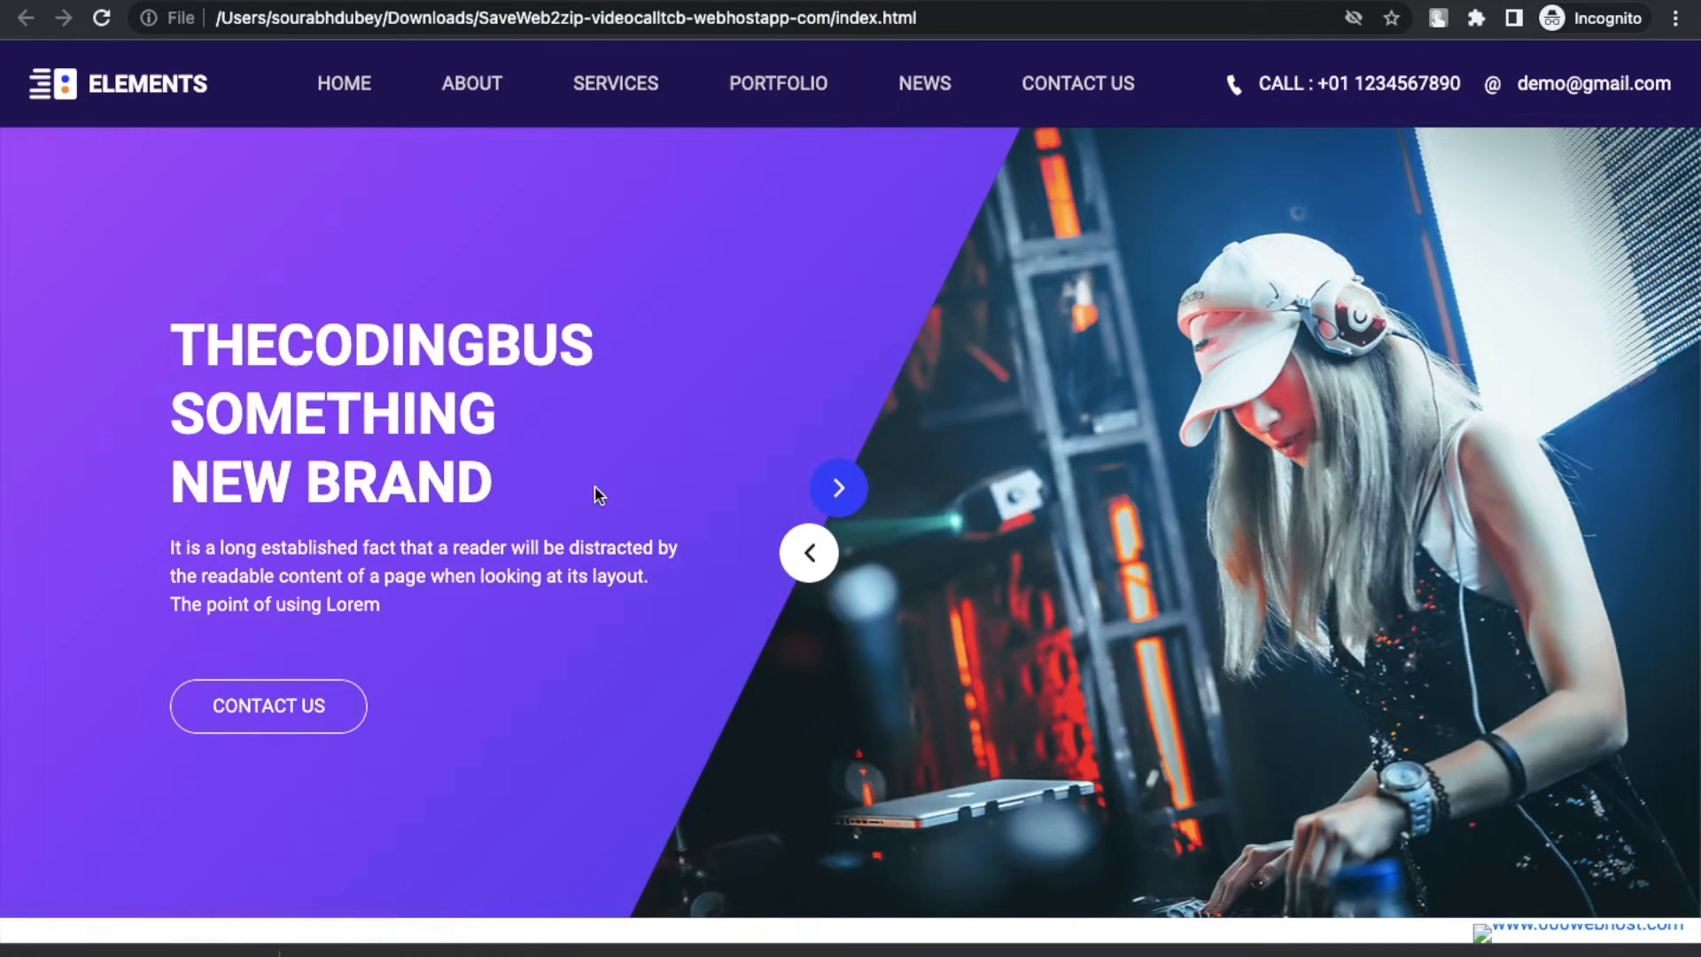